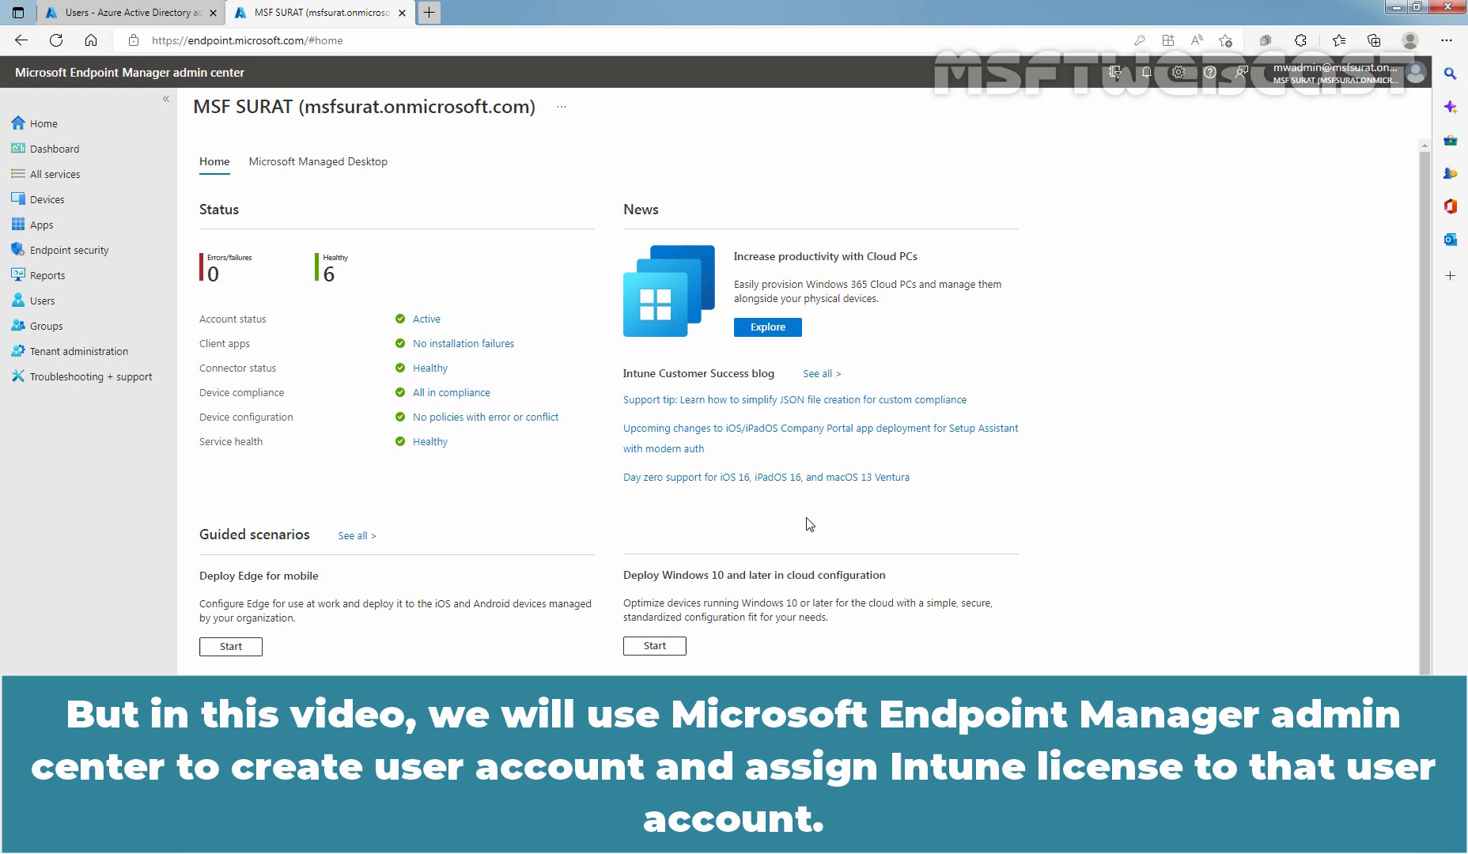
Go to the Users list and bring up the new-user options for internal creation or invitation.
{"action": "scroll", "scroll_direction": "down", "scroll_amount": 3}
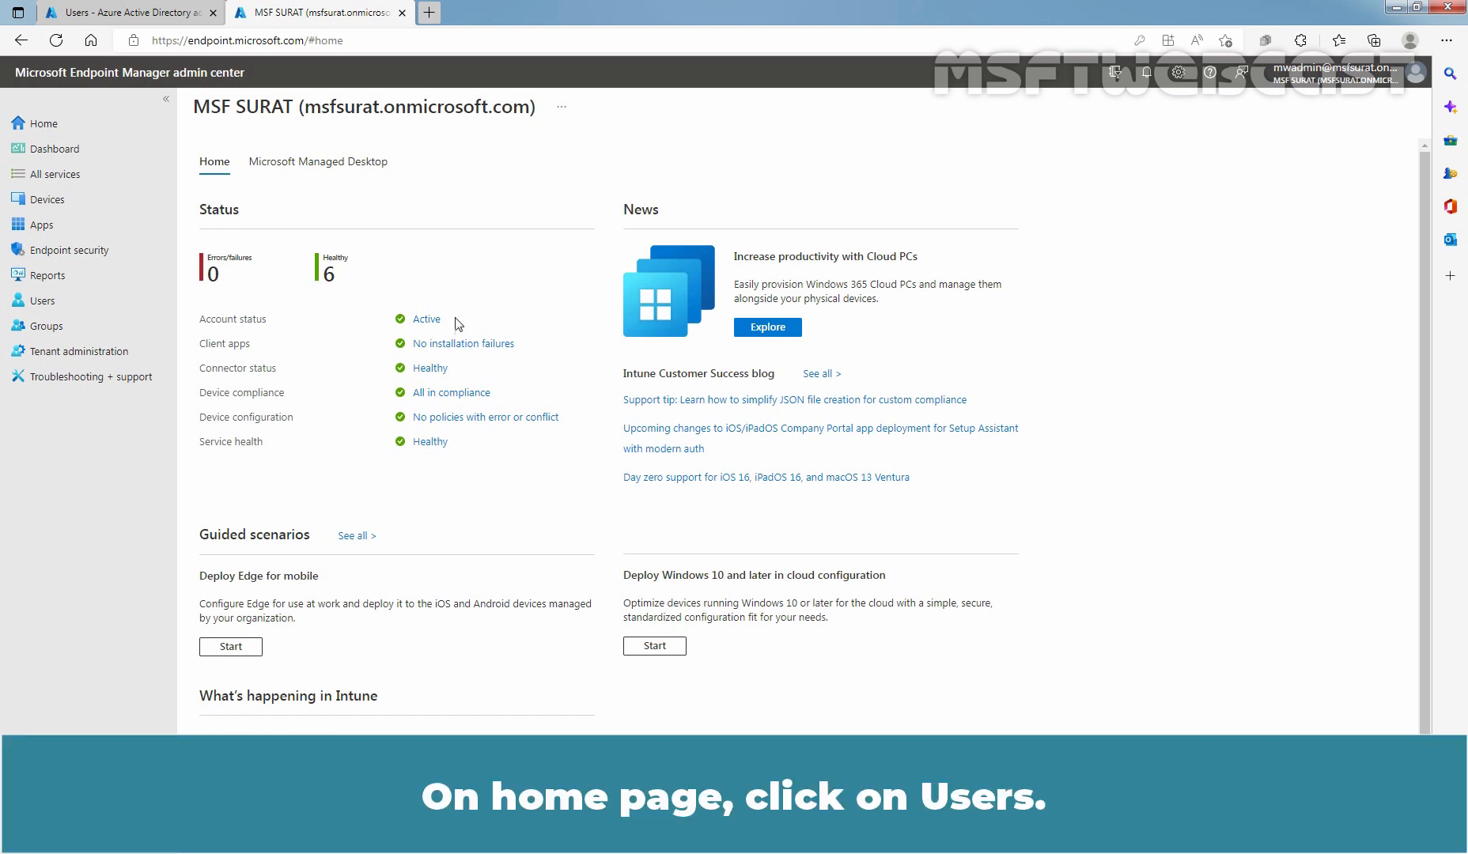
{"action": "left_click", "coordinate": [42, 300]}
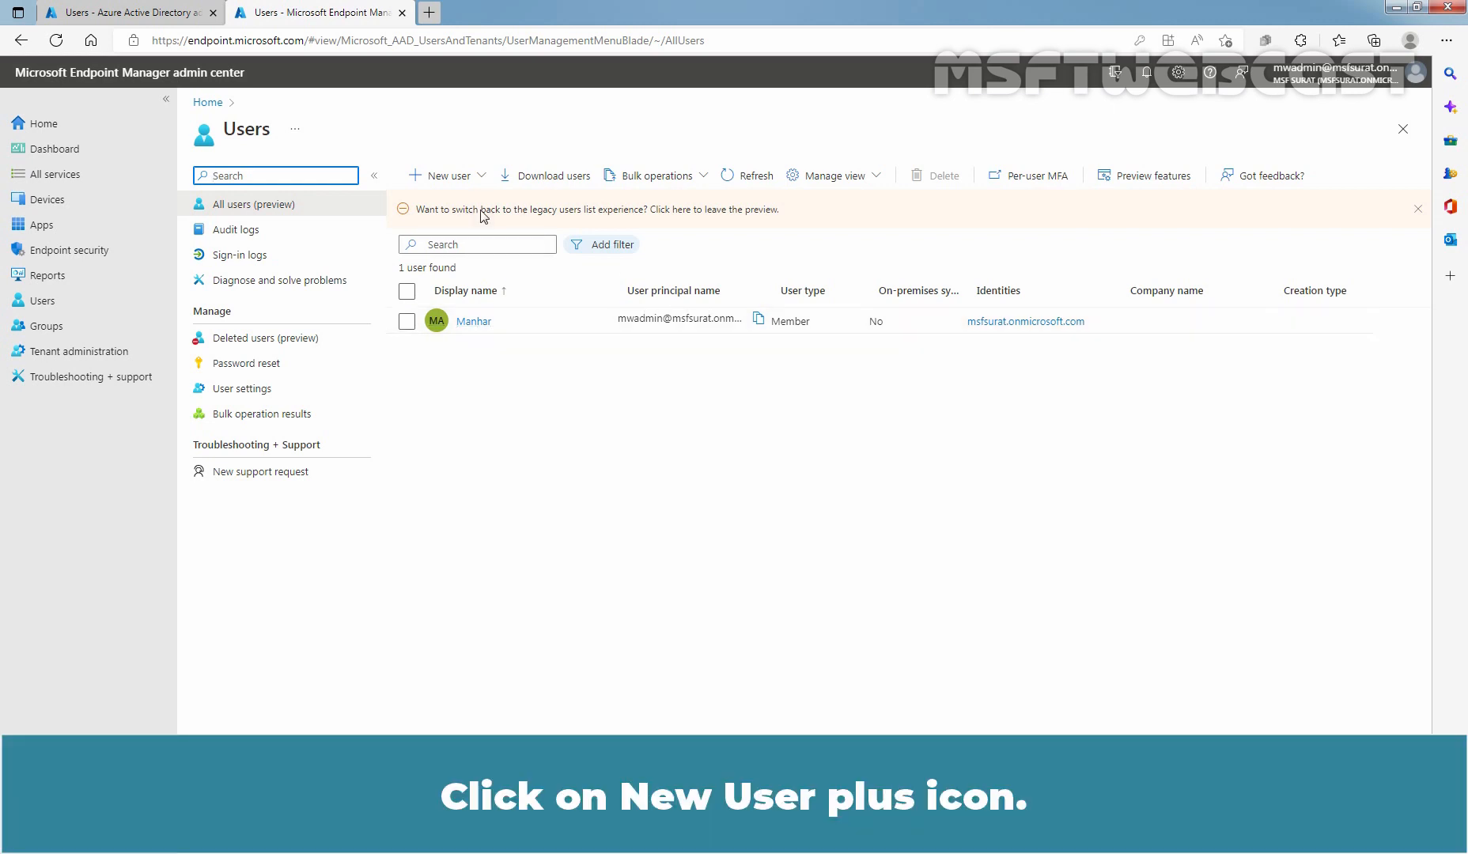
{"action": "left_click", "coordinate": [444, 176]}
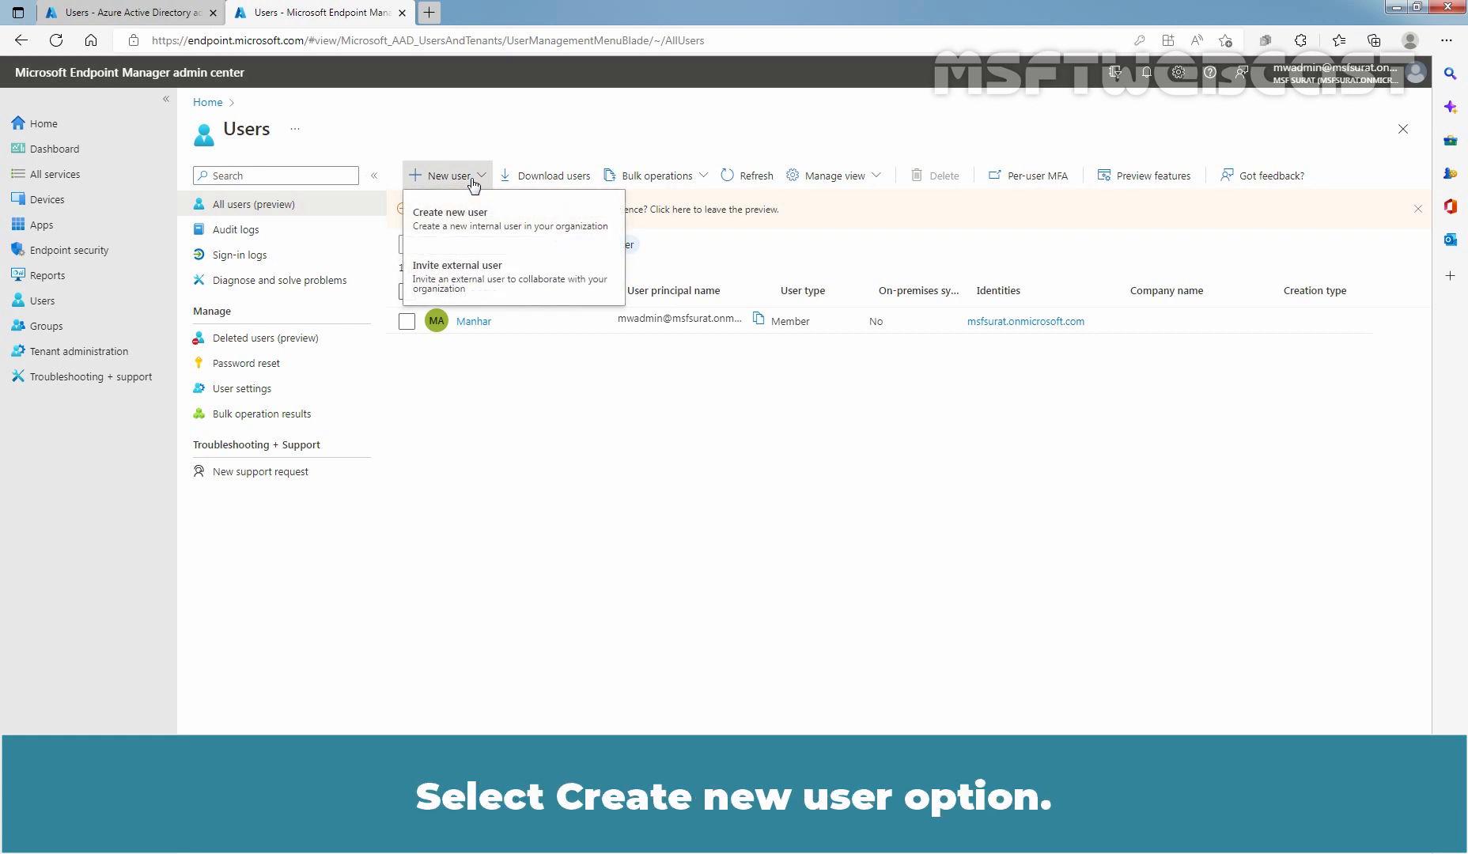
{"action": "mouse_move", "coordinate": [511, 224]}
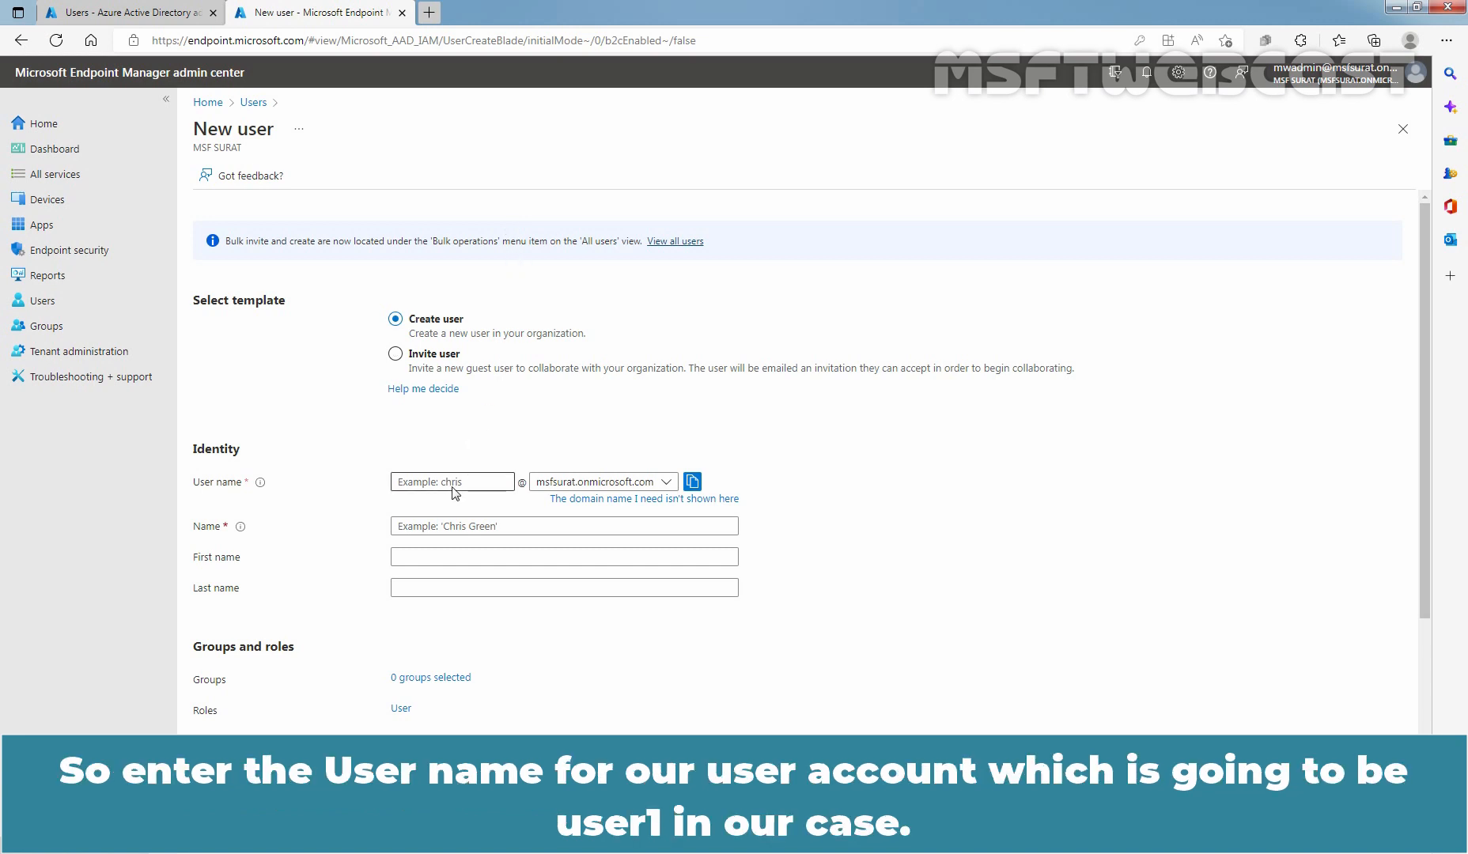
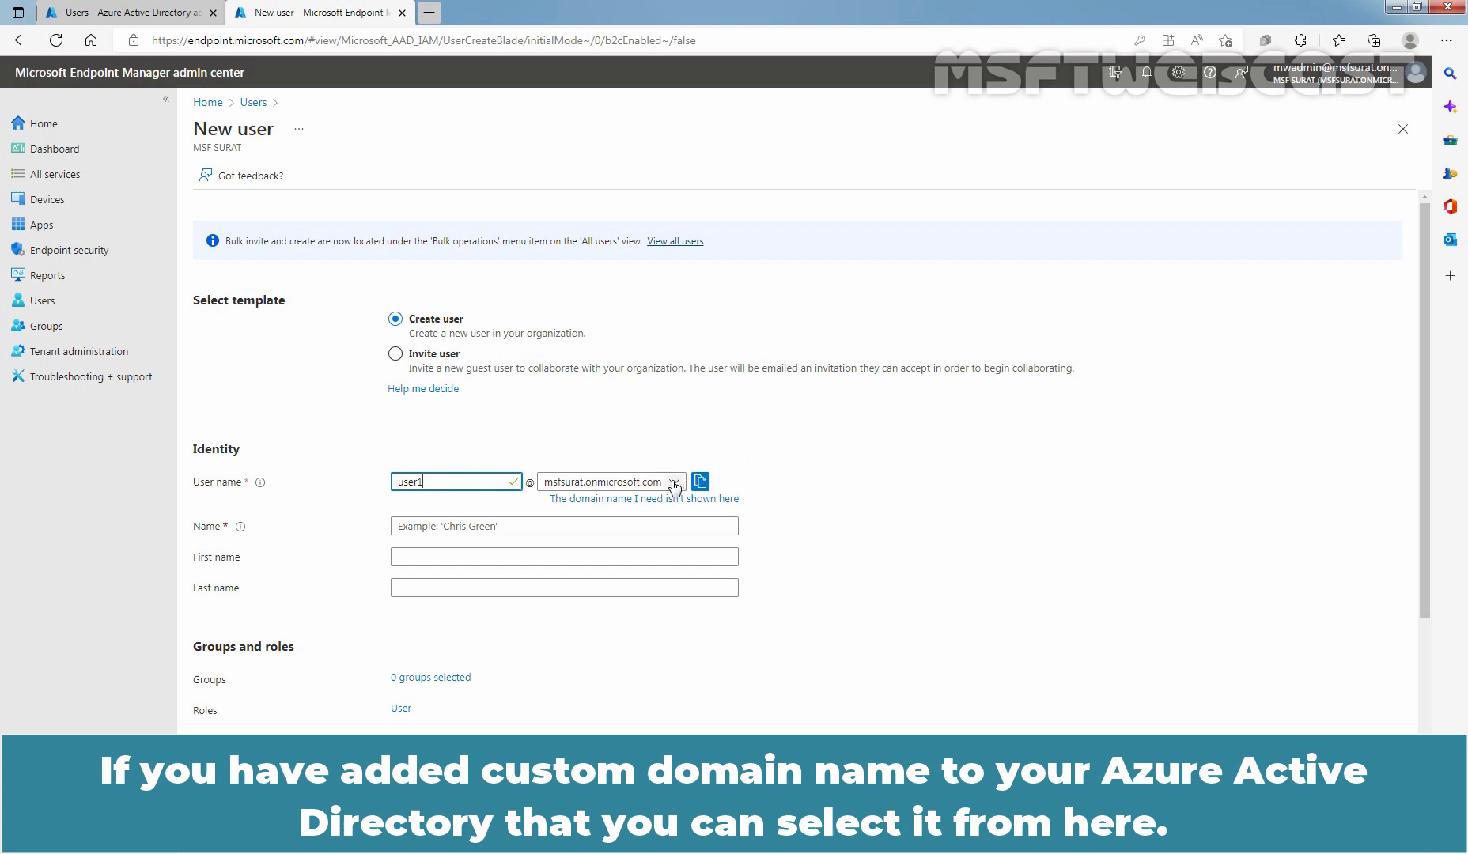
{"action": "left_click", "coordinate": [672, 481]}
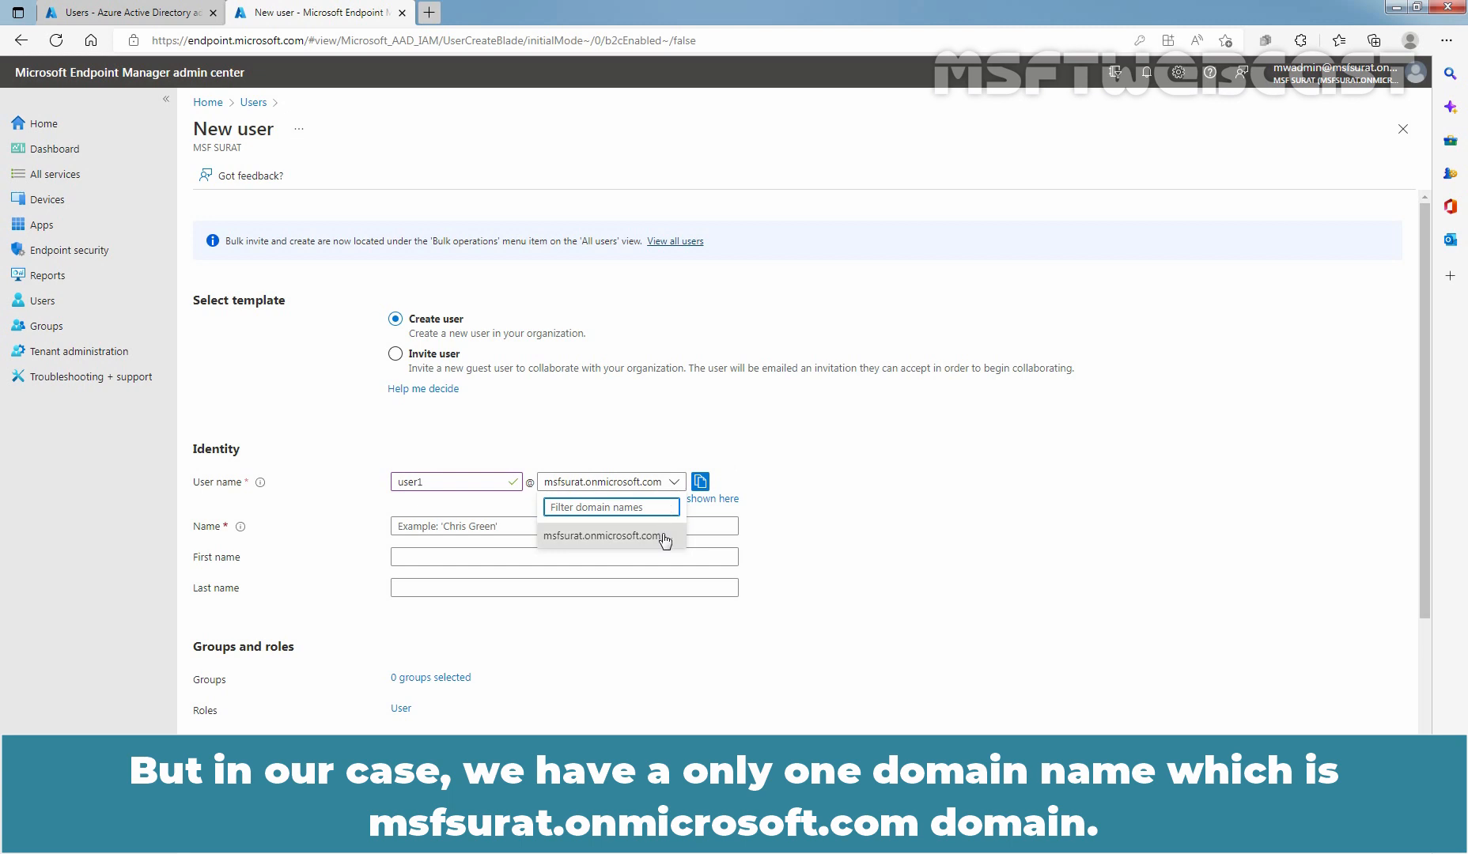
{"action": "left_click", "coordinate": [607, 537]}
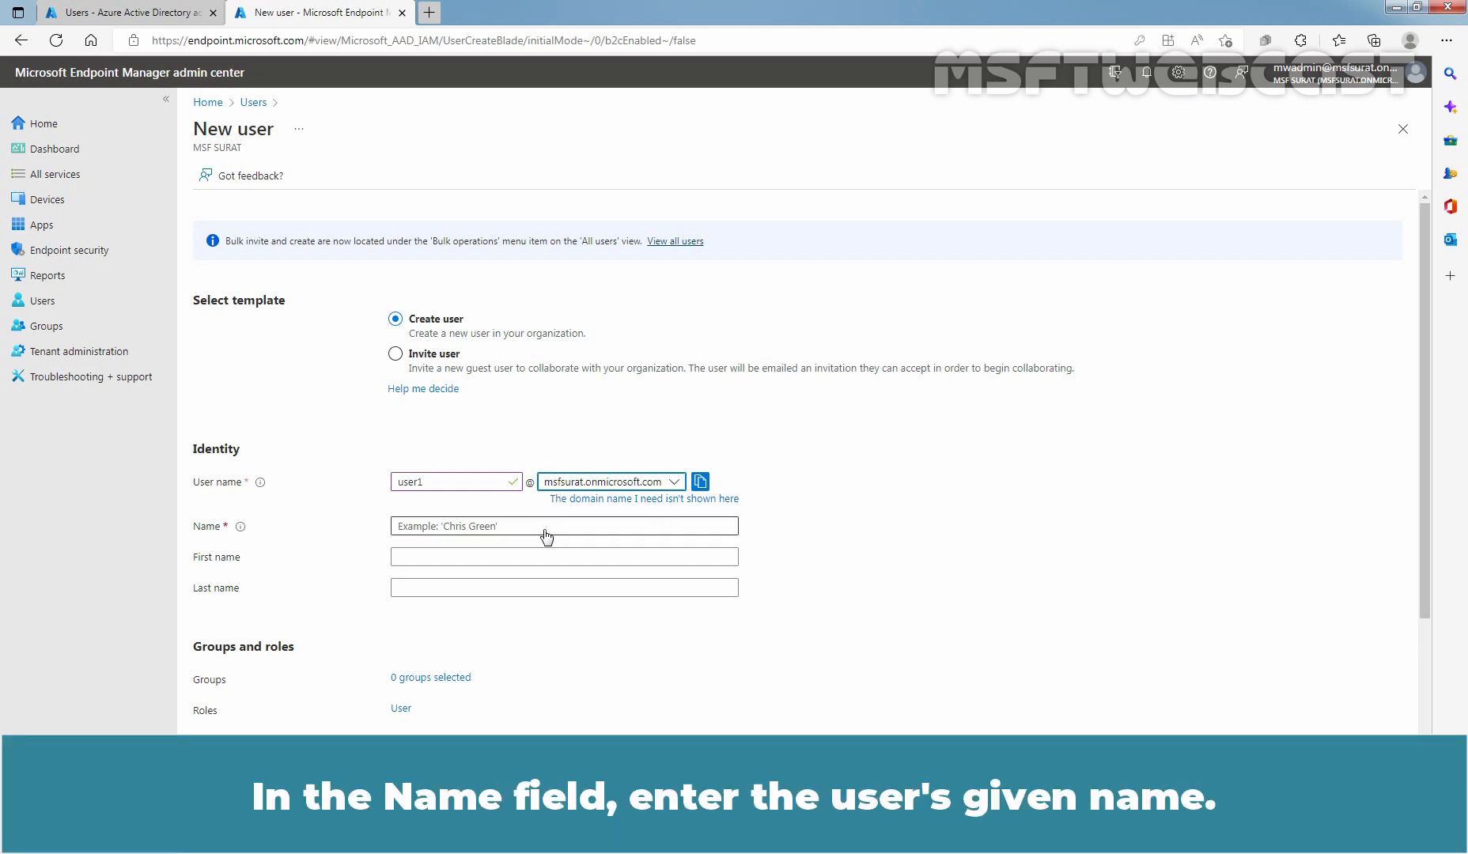
Enter display name Test User1, first name Test and last name User1.
{"action": "type", "text": "Test U"}
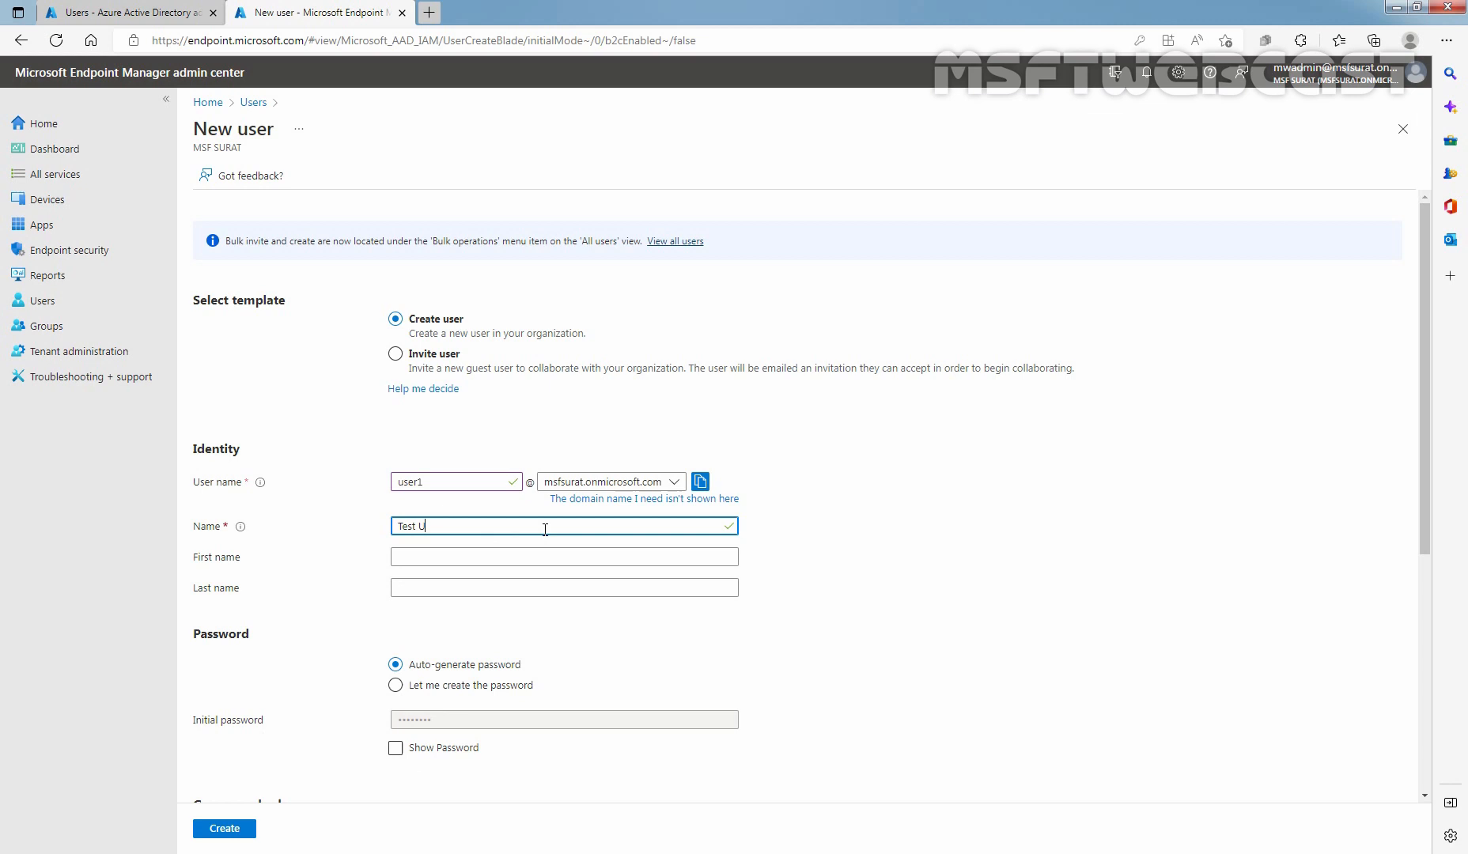
{"action": "type", "text": "ser1"}
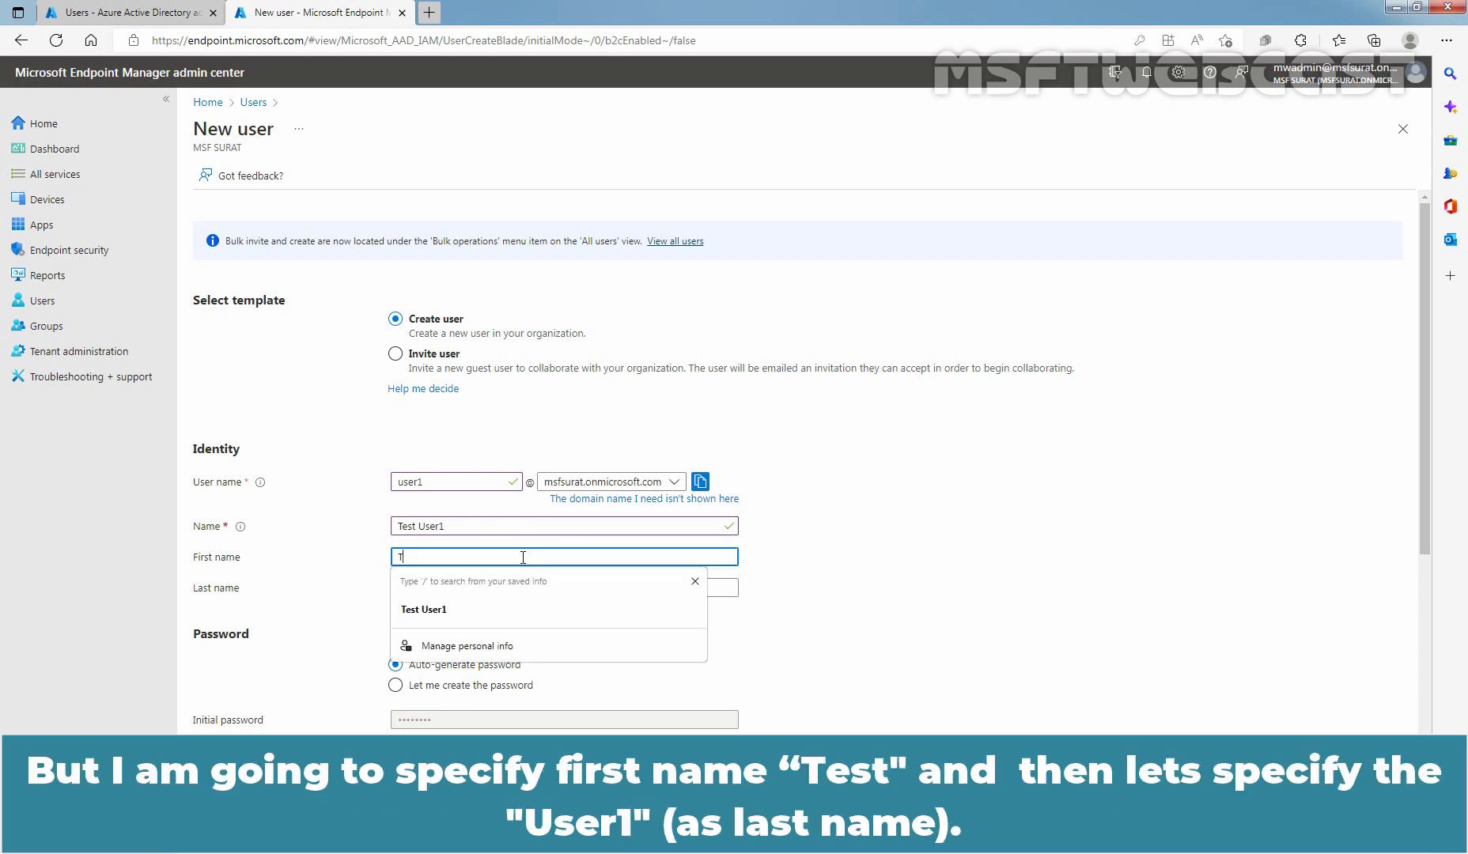
{"action": "type", "text": "est"}
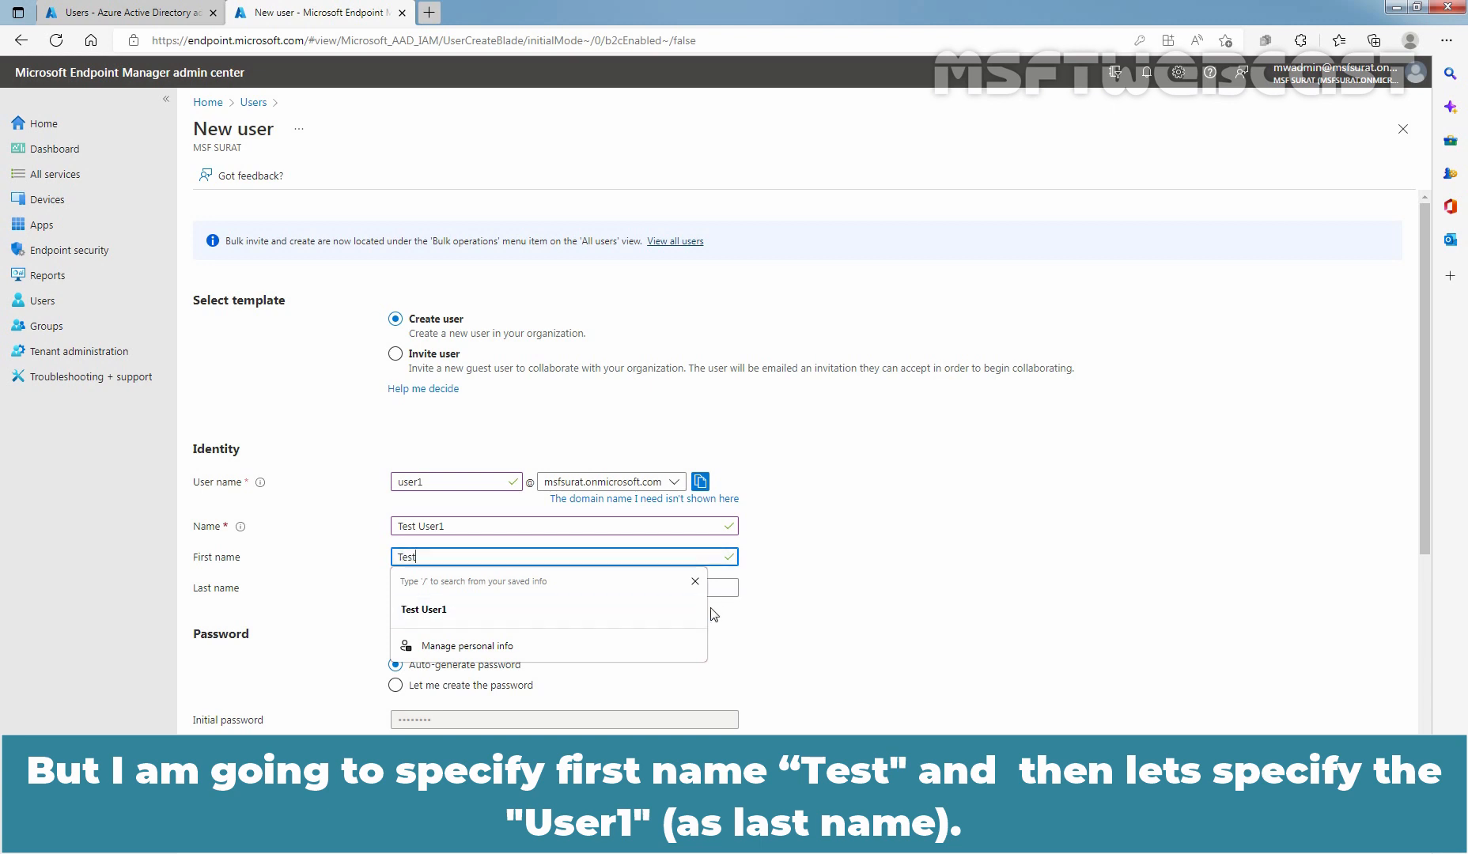
{"action": "type", "text": "User1"}
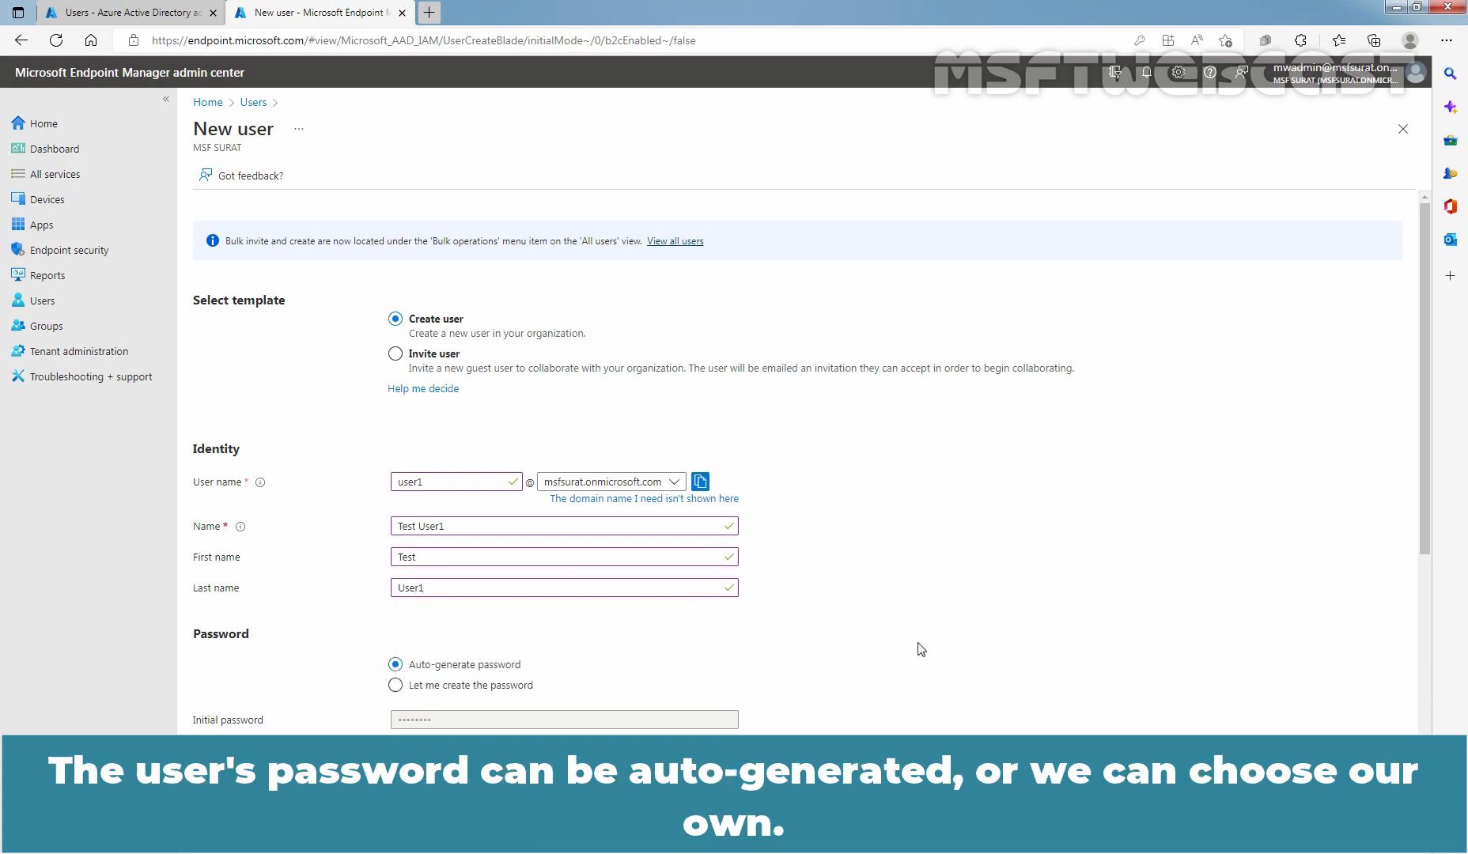
Choose 'Let me create the password' and enter the initial password manually.
{"action": "scroll", "scroll_direction": "down", "scroll_amount": 3}
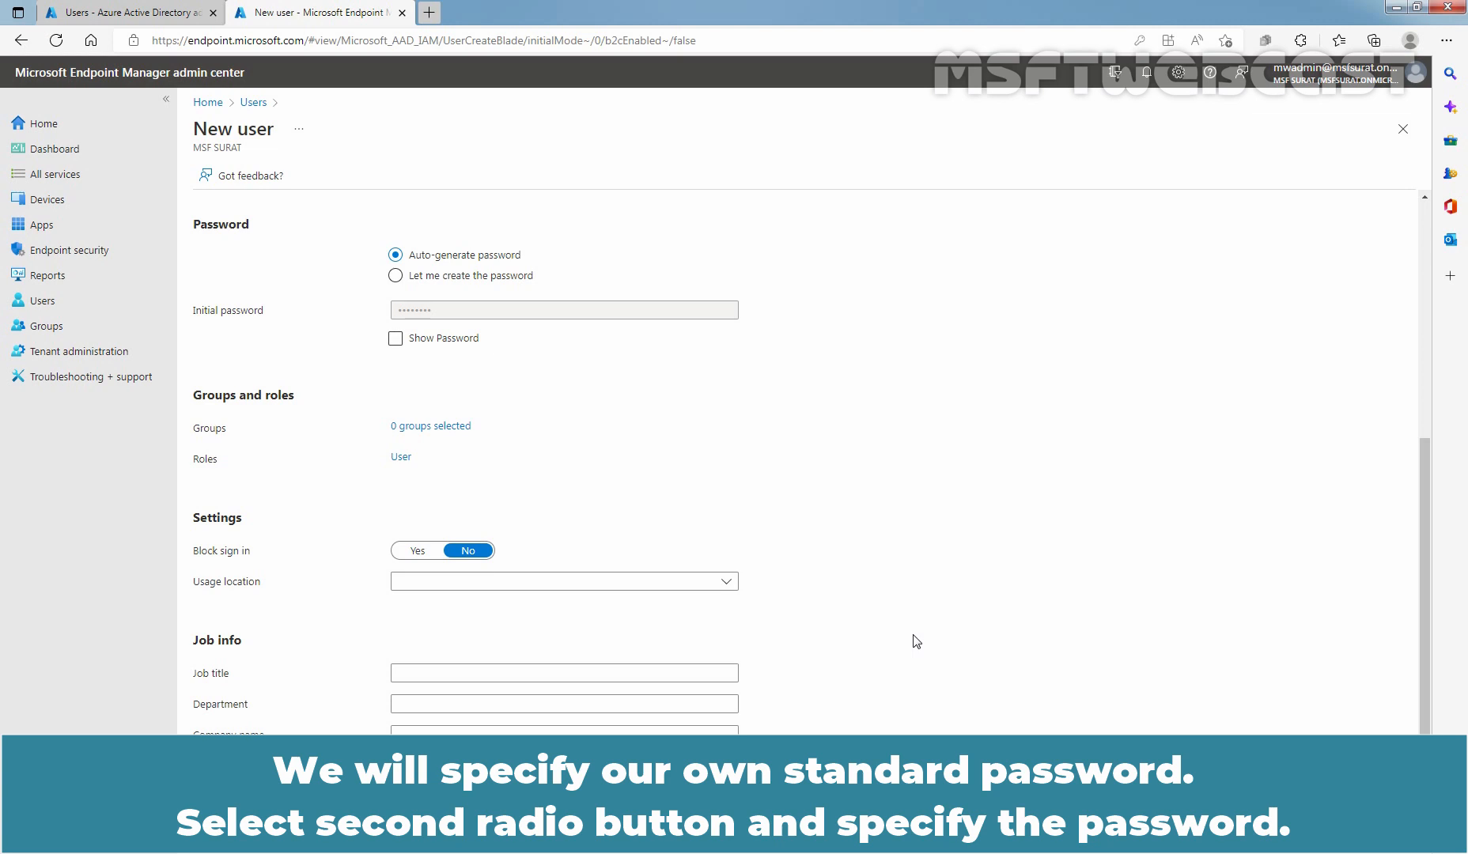
{"action": "left_click", "coordinate": [394, 301]}
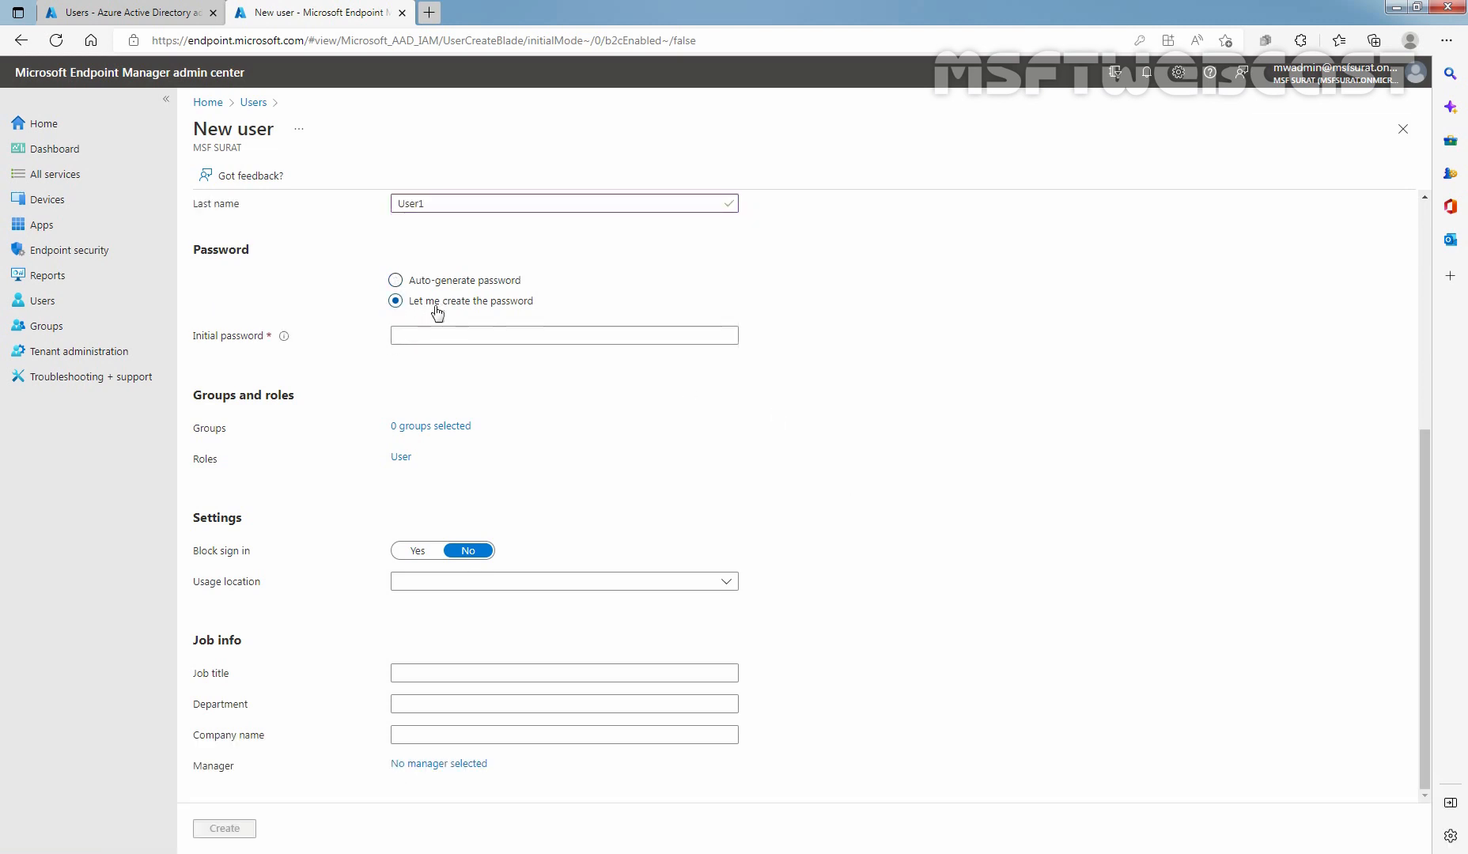
{"action": "type", "text": "password"}
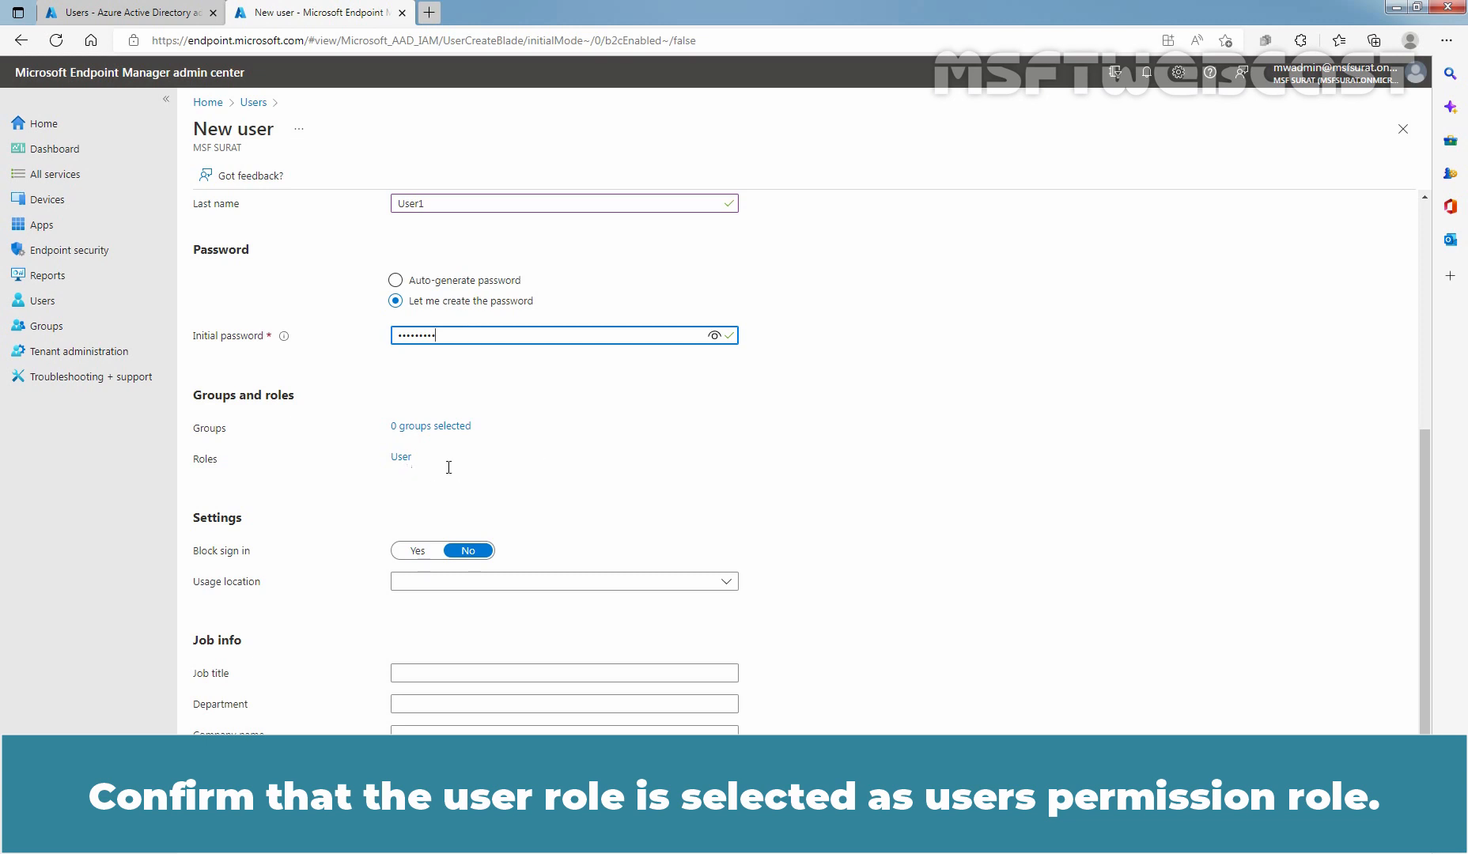
{"action": "mouse_move", "coordinate": [402, 482]}
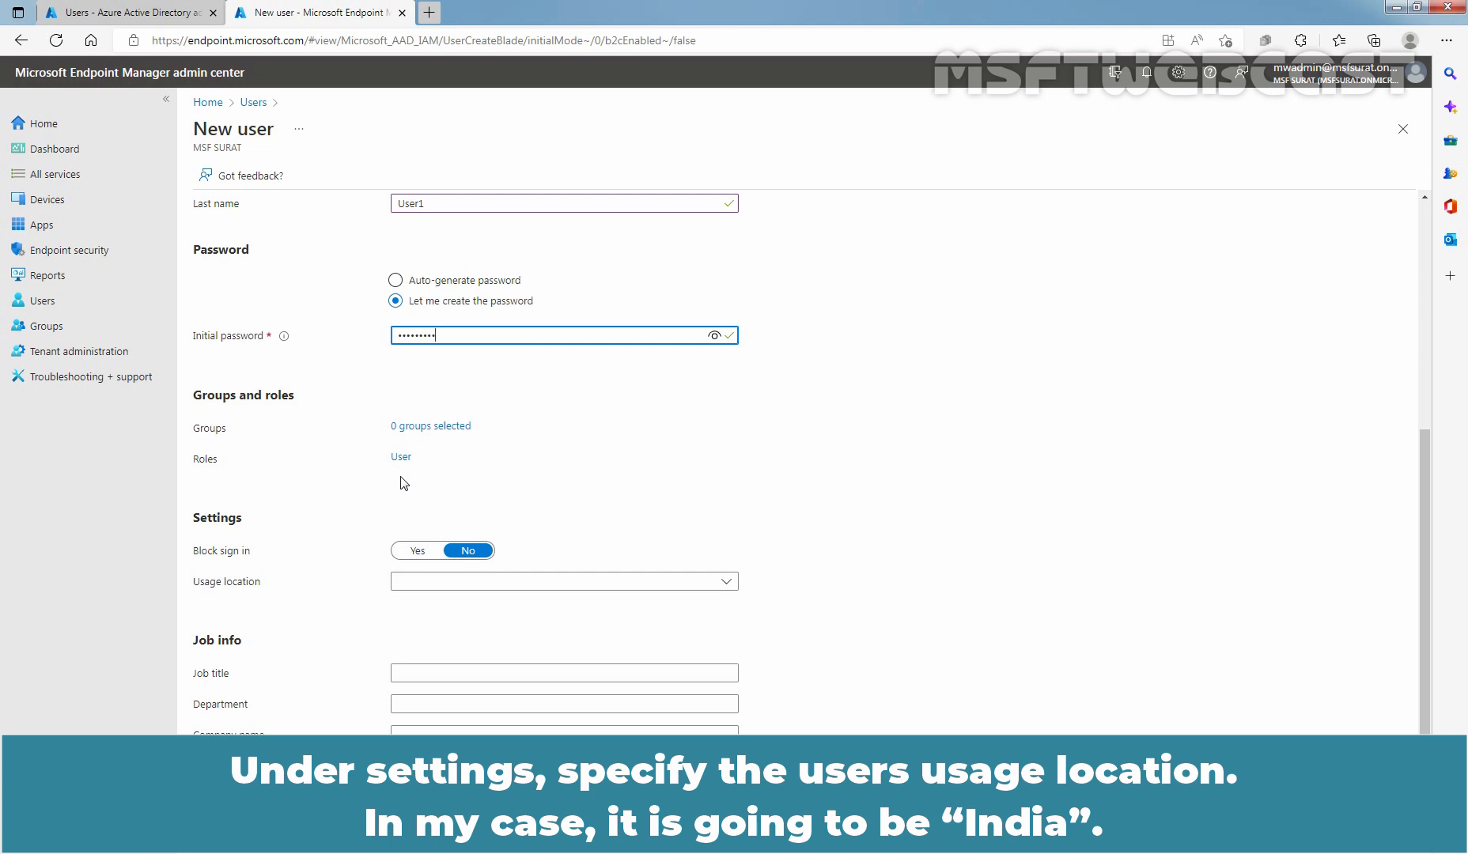
Set usage location India and submit creation of the Test User1 account.
{"action": "left_click", "coordinate": [563, 581]}
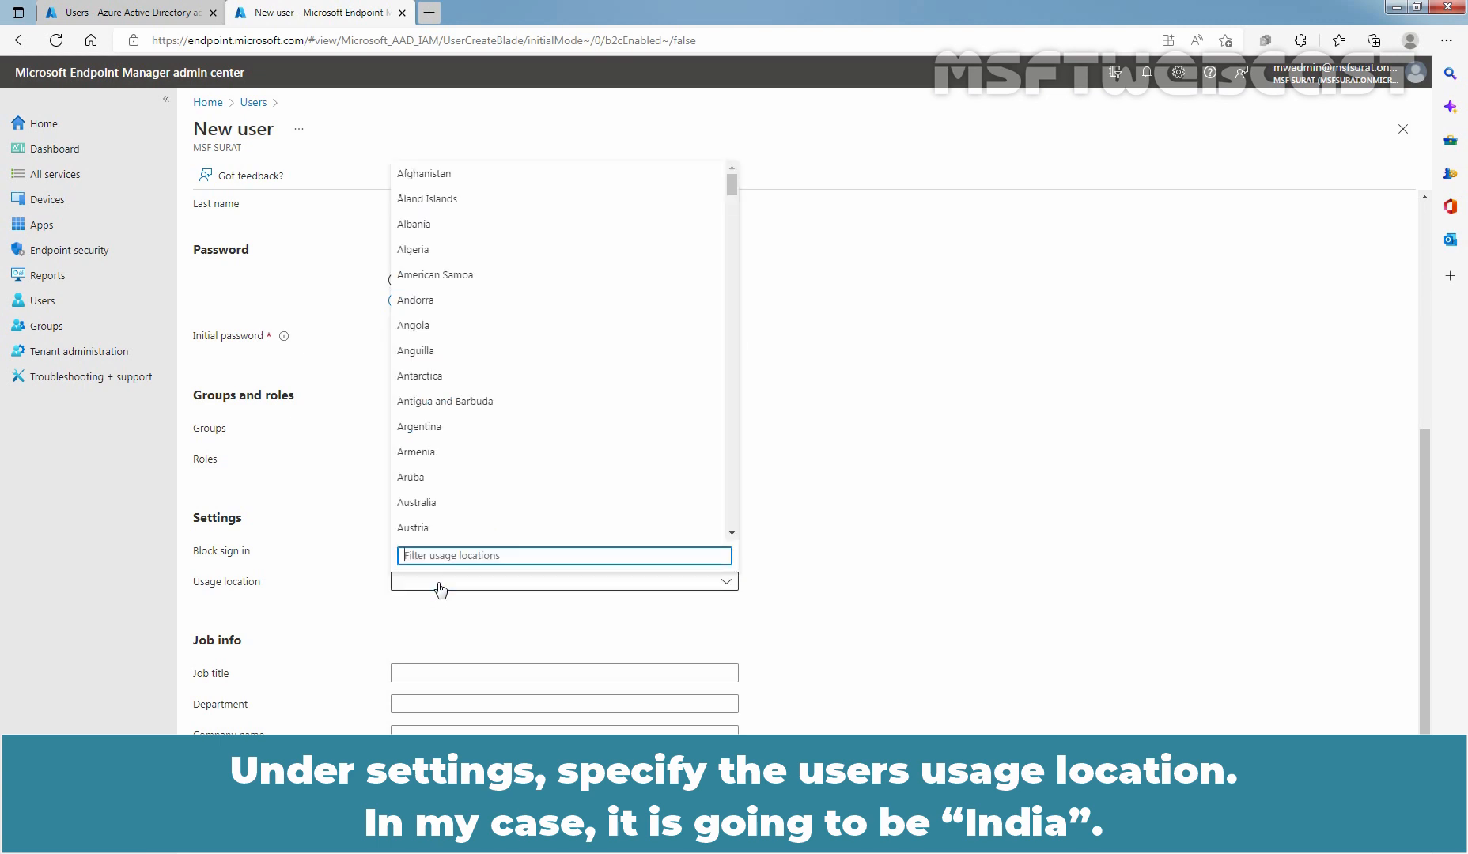
{"action": "type", "text": "indi"}
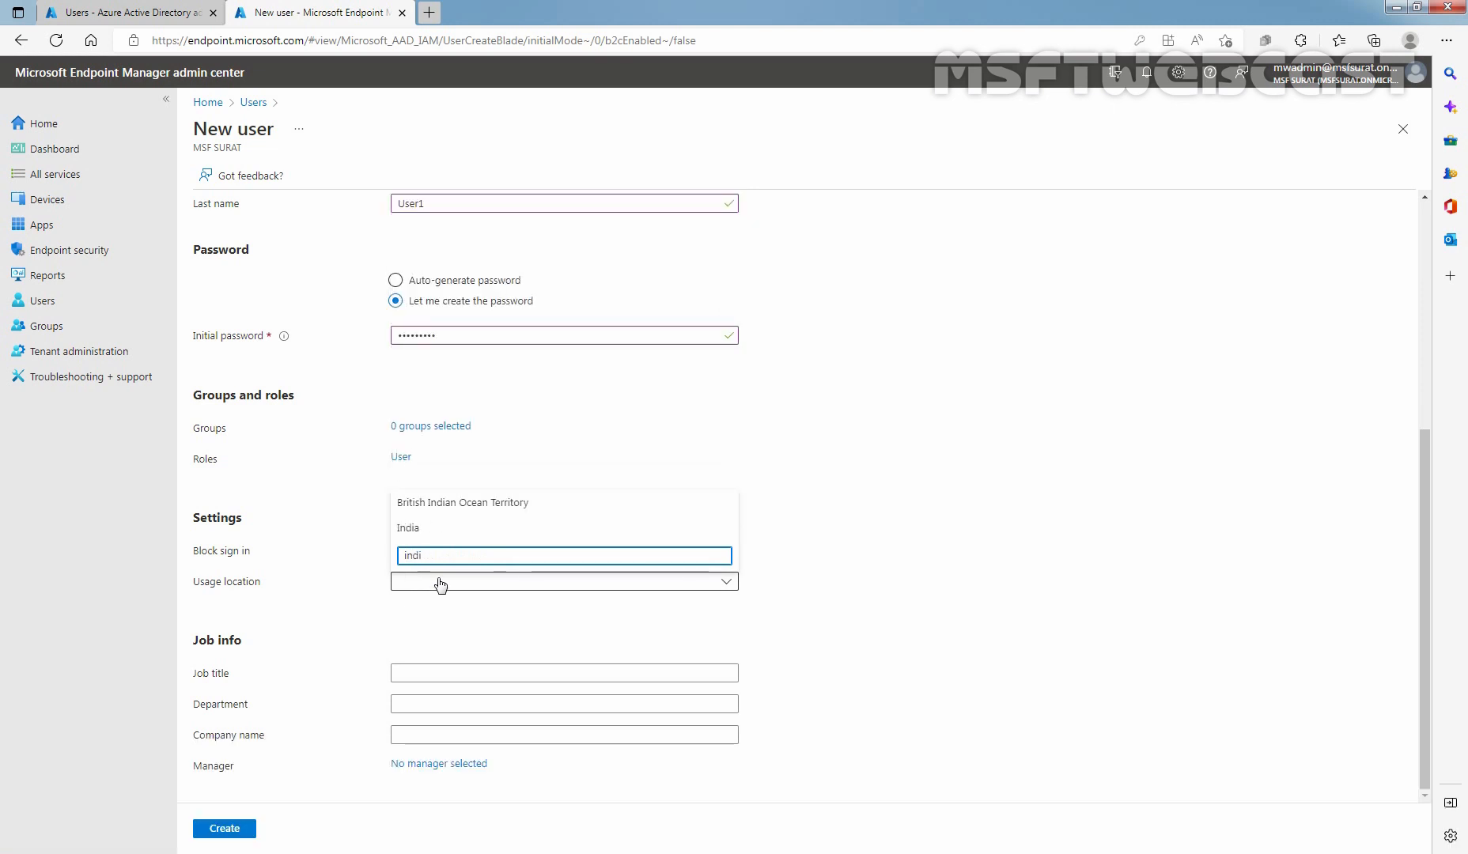
{"action": "left_click", "coordinate": [406, 527]}
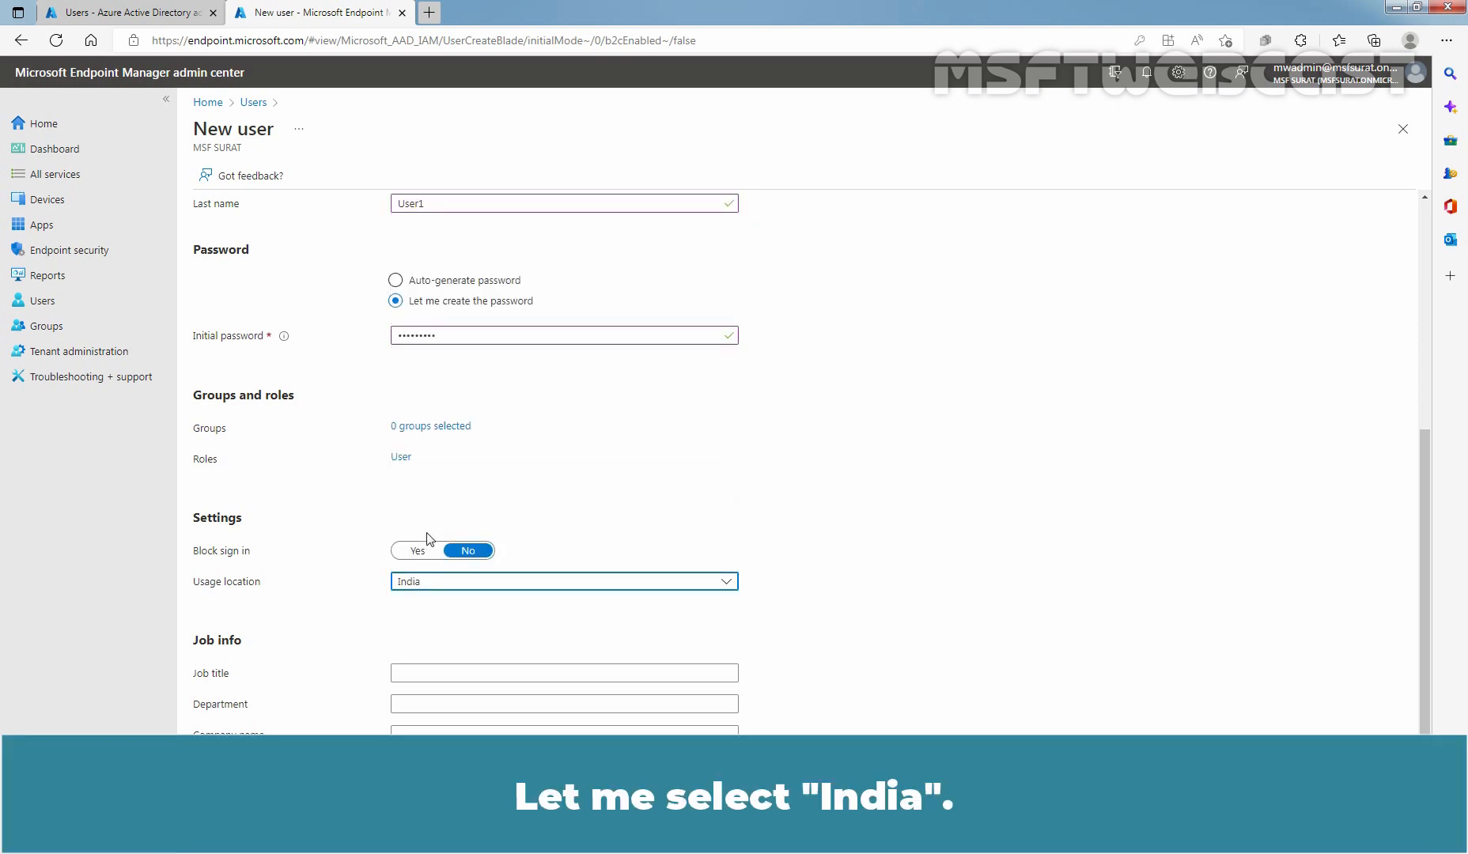
{"action": "mouse_move", "coordinate": [504, 644]}
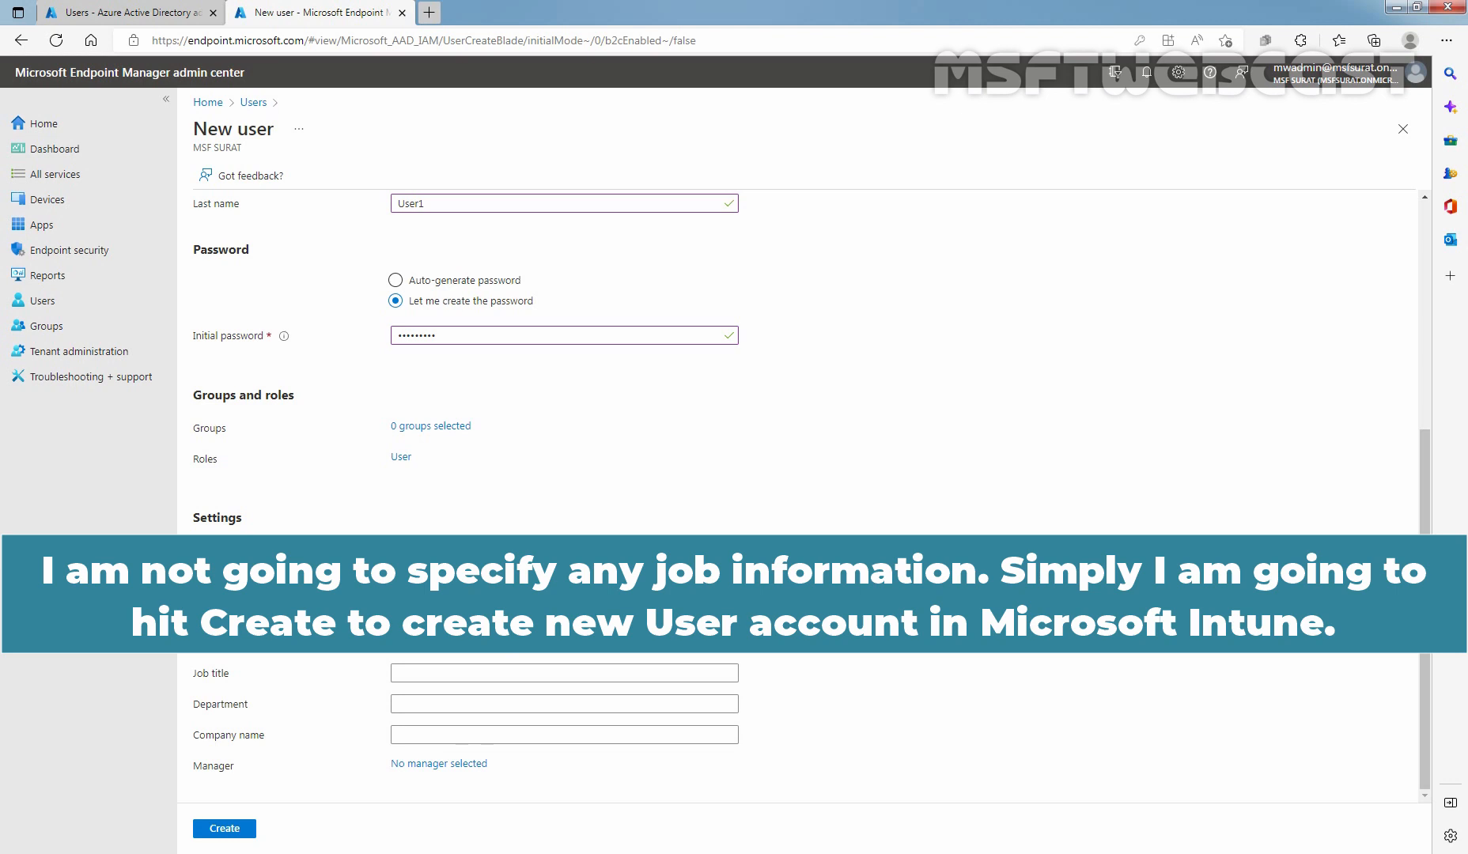
{"action": "left_click", "coordinate": [223, 828]}
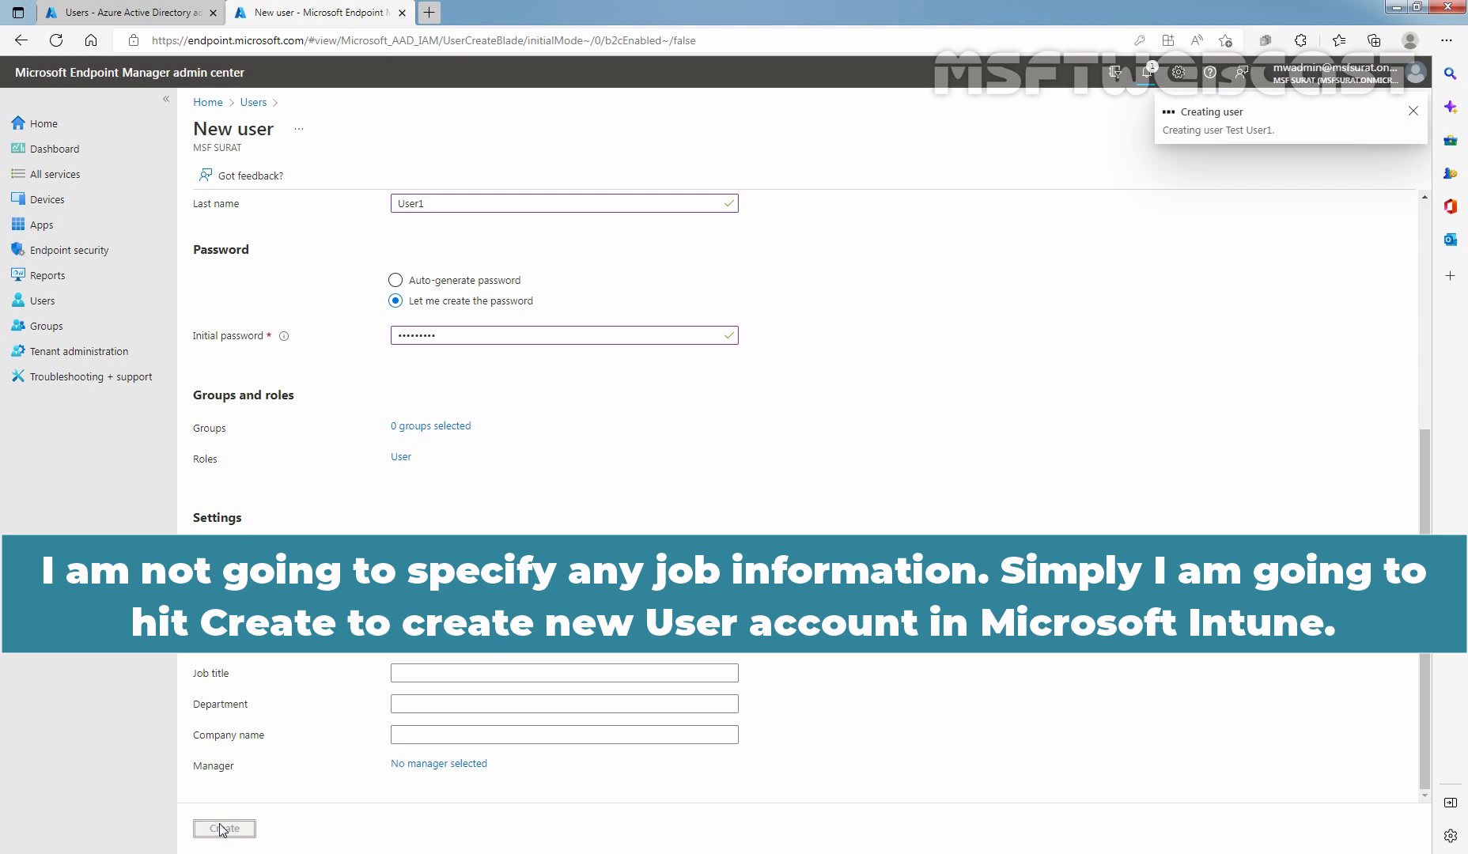
Refresh the users list until Test User1 appears, then go into its profile.
{"action": "left_click", "coordinate": [224, 829]}
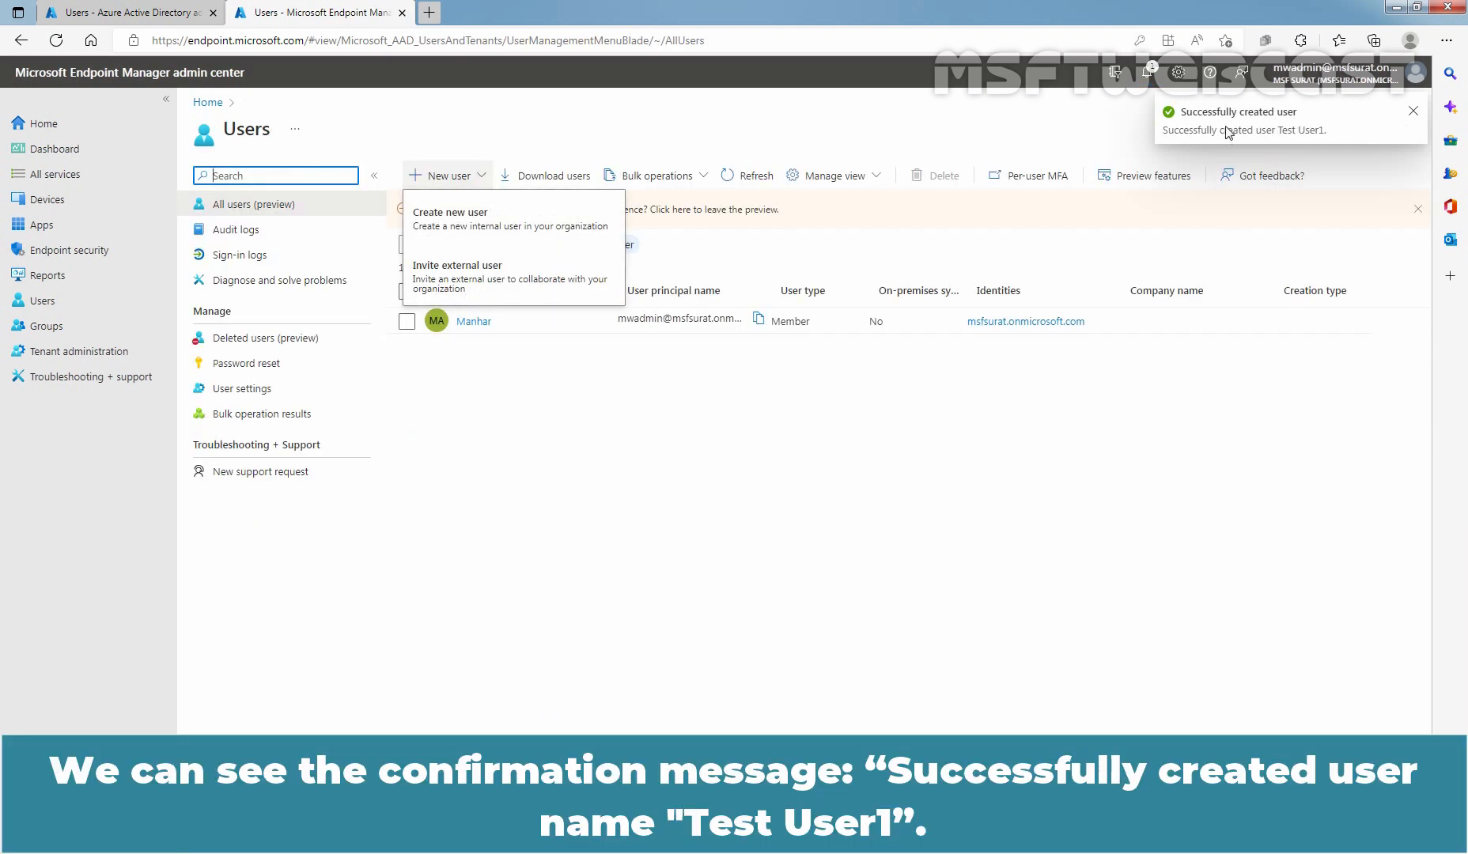
{"action": "mouse_move", "coordinate": [1258, 148]}
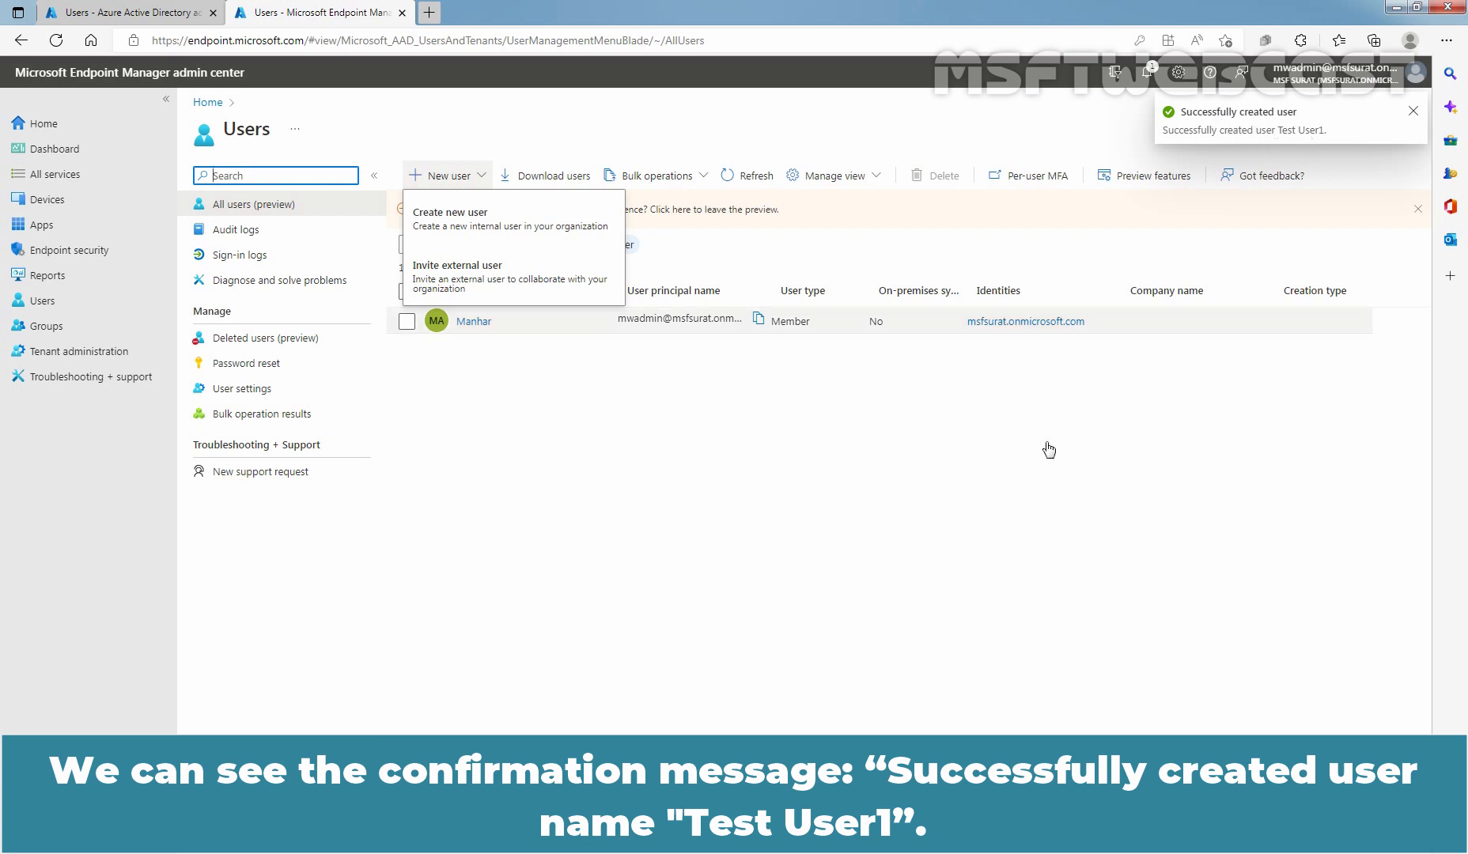
{"action": "mouse_move", "coordinate": [742, 231]}
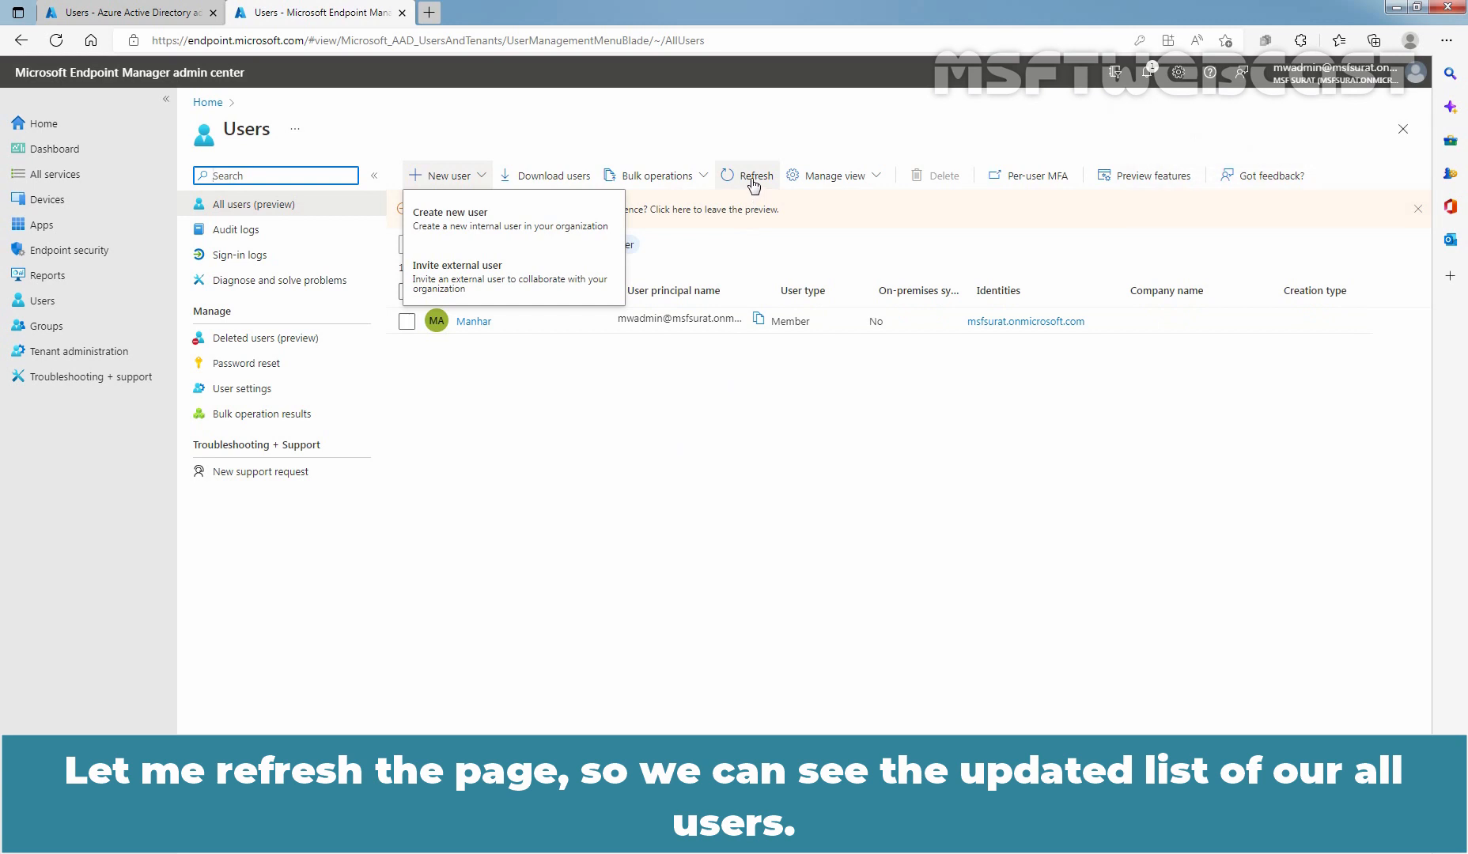
{"action": "left_click", "coordinate": [753, 176]}
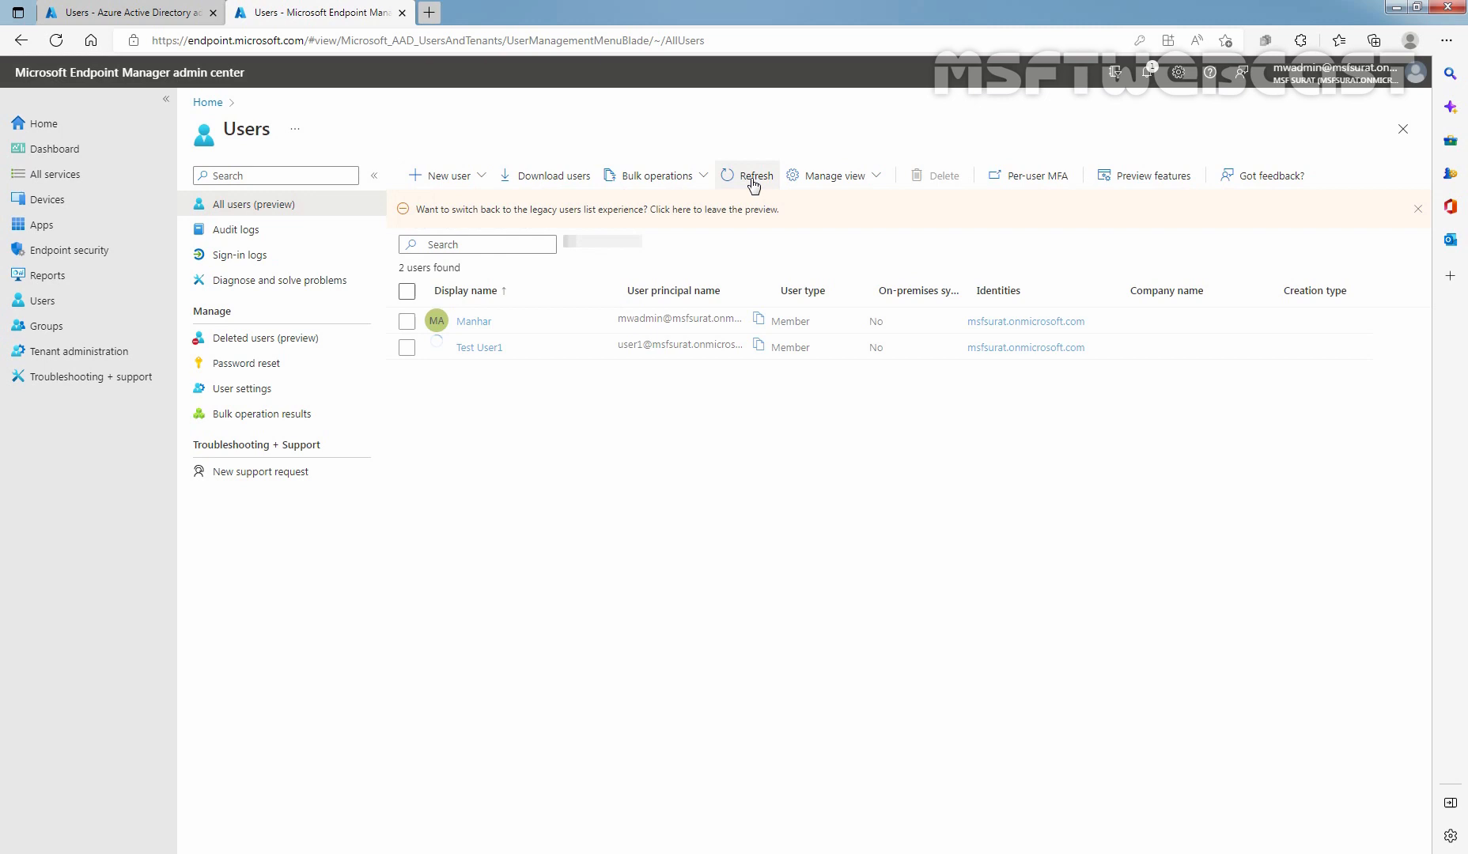
{"action": "left_click", "coordinate": [753, 175]}
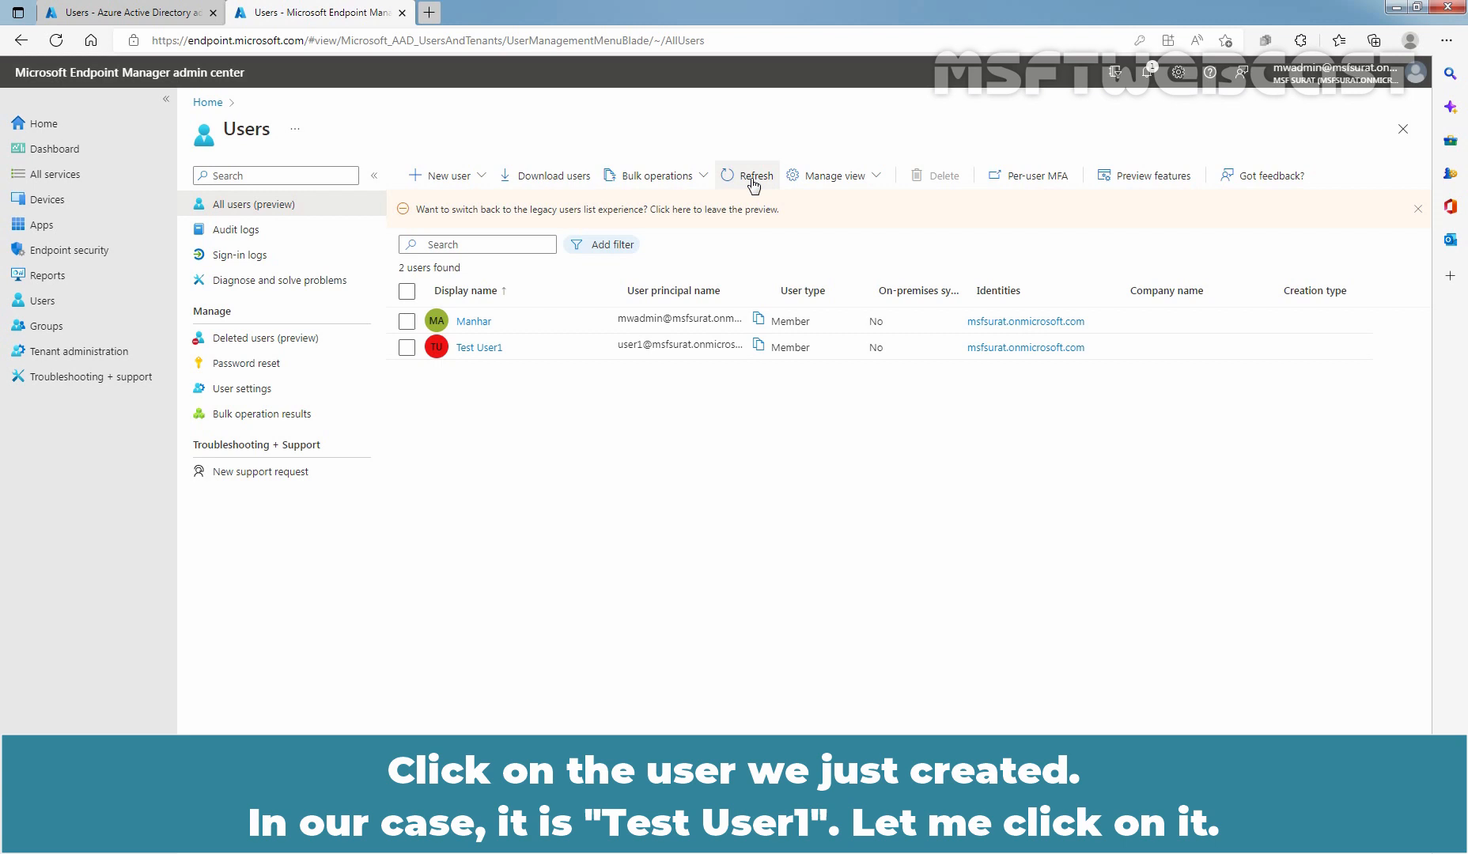
{"action": "mouse_move", "coordinate": [652, 522]}
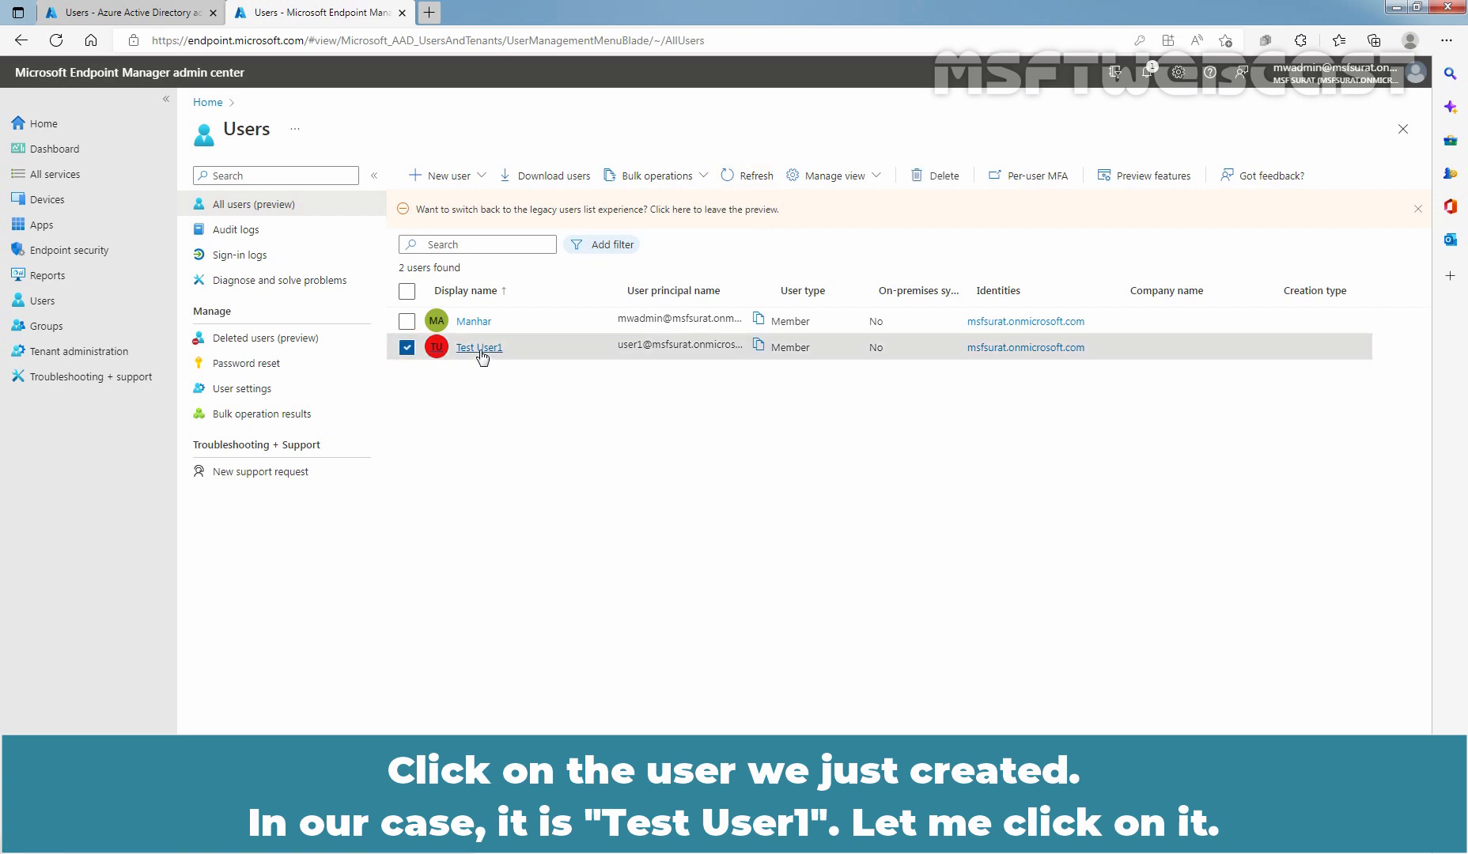
{"action": "left_click", "coordinate": [479, 348]}
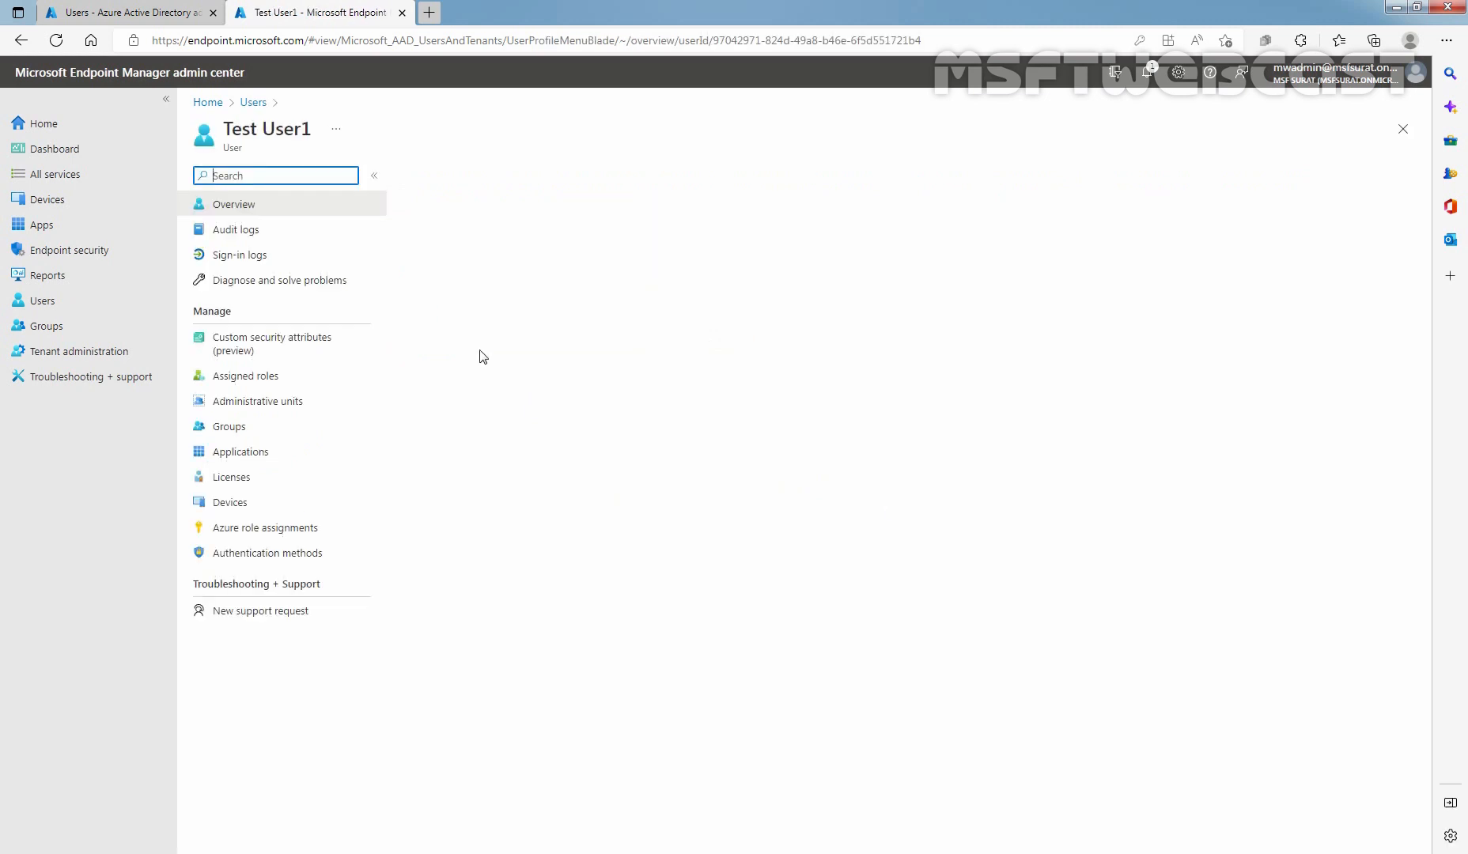
View Test User1's Licenses page, currently showing no assignments.
{"action": "left_click", "coordinate": [234, 202]}
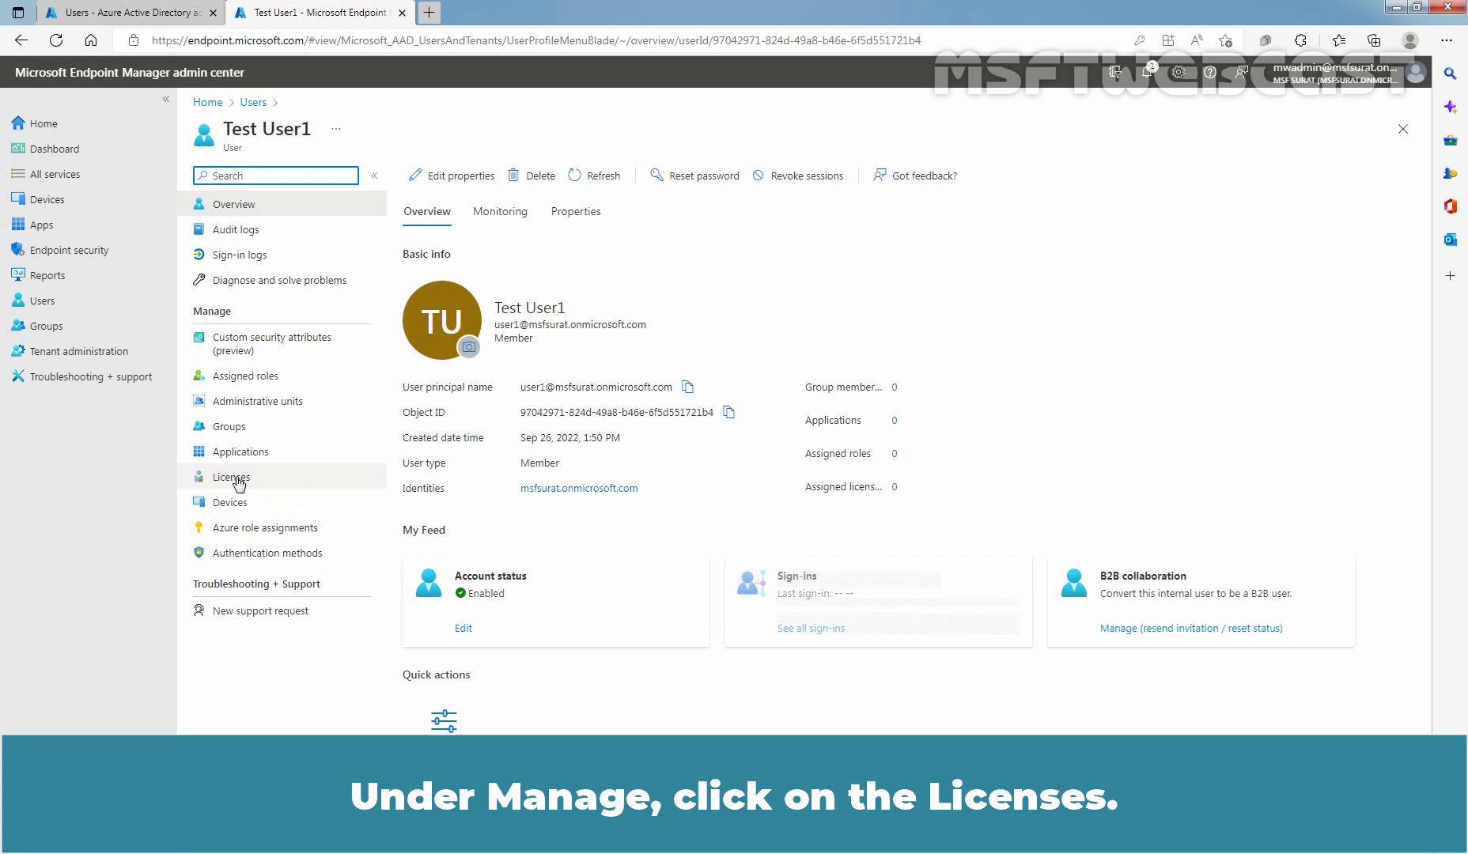
{"action": "left_click", "coordinate": [231, 477]}
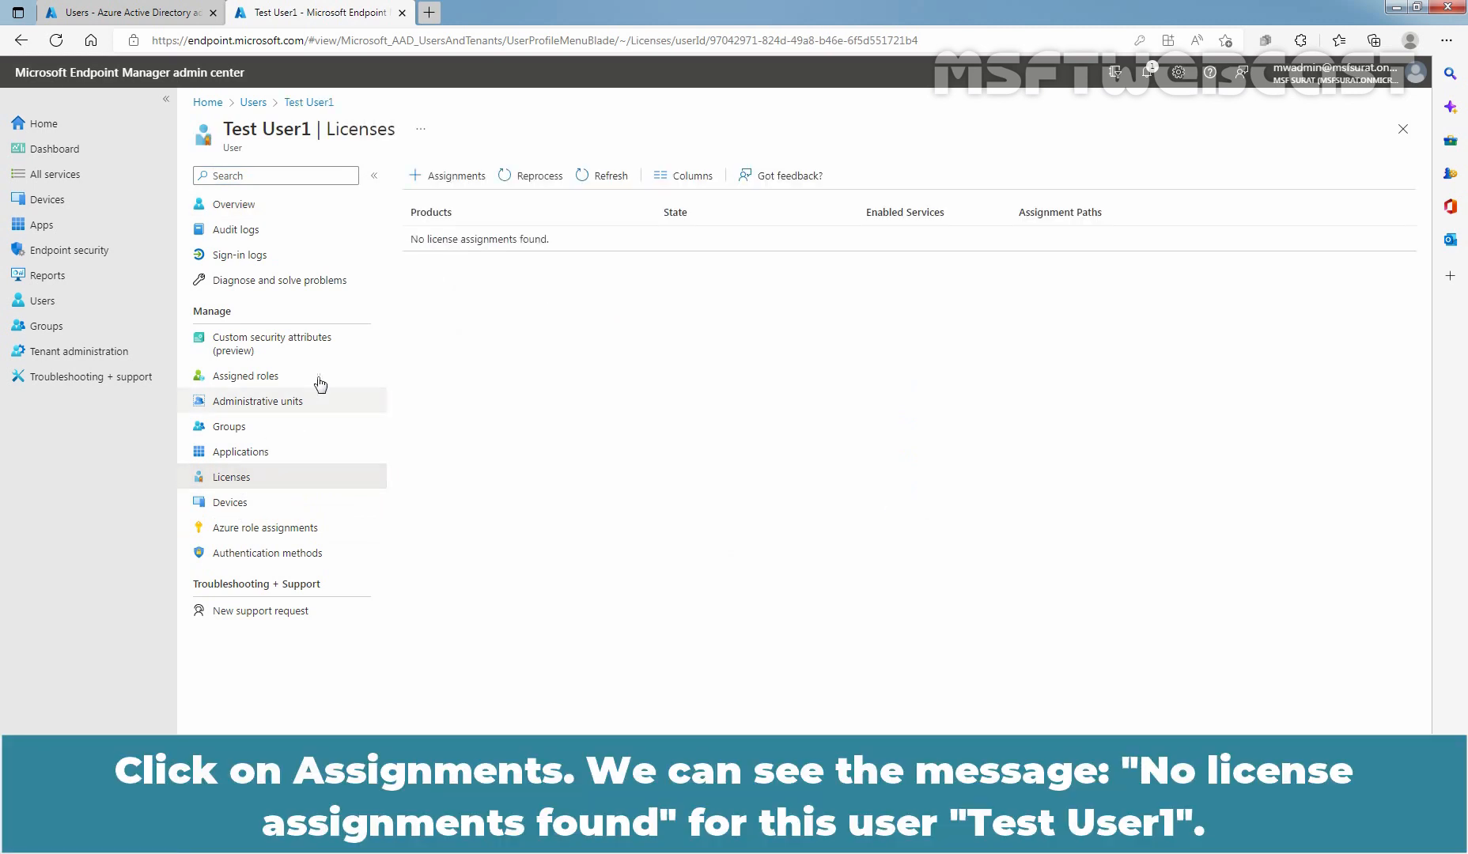
{"action": "mouse_move", "coordinate": [430, 242]}
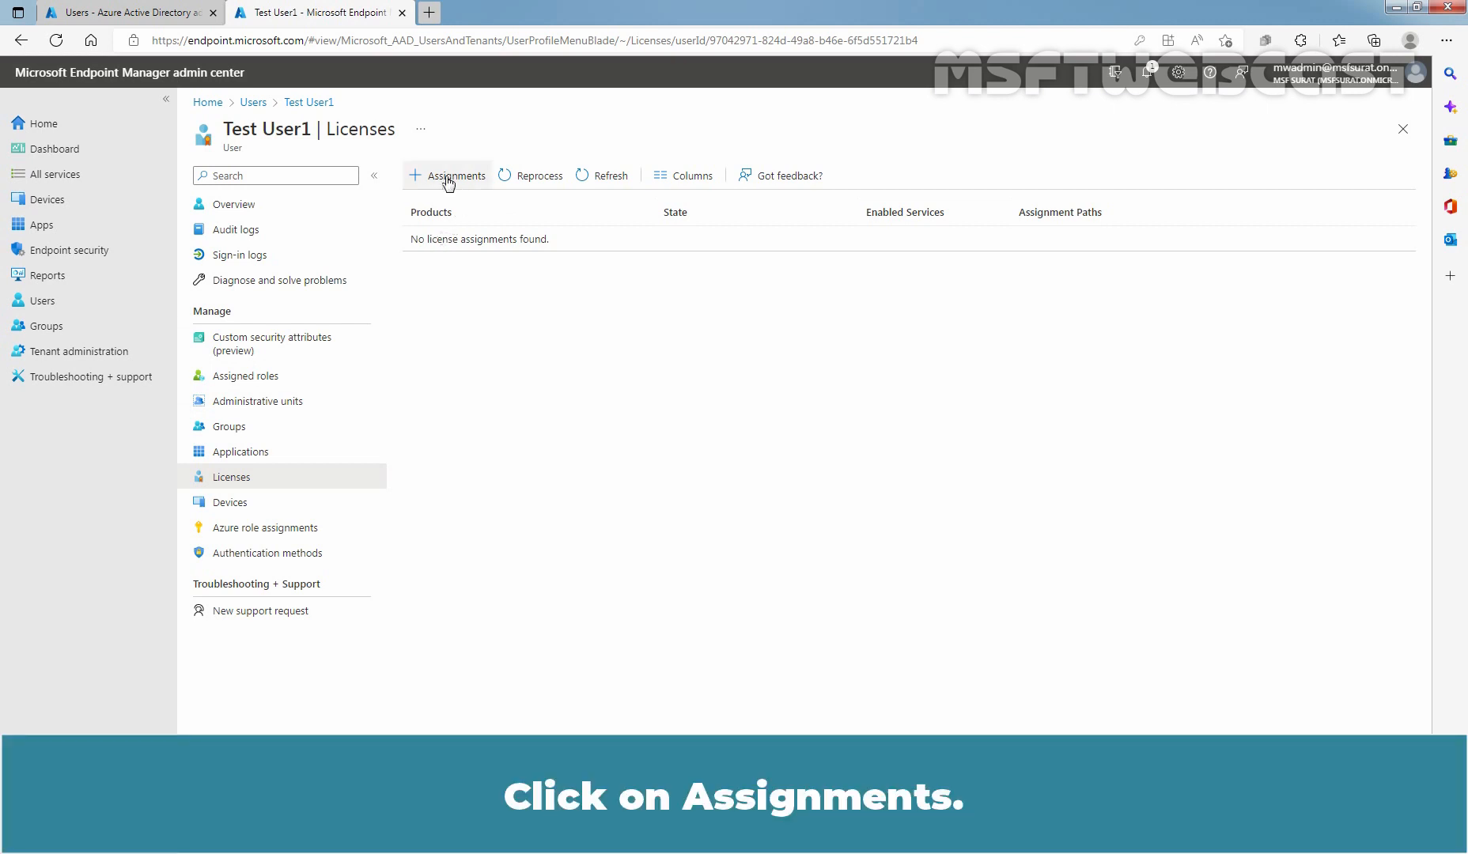
Assign Enterprise Mobility + Security E5 with all services checked to Test User1 and save.
{"action": "left_click", "coordinate": [452, 175]}
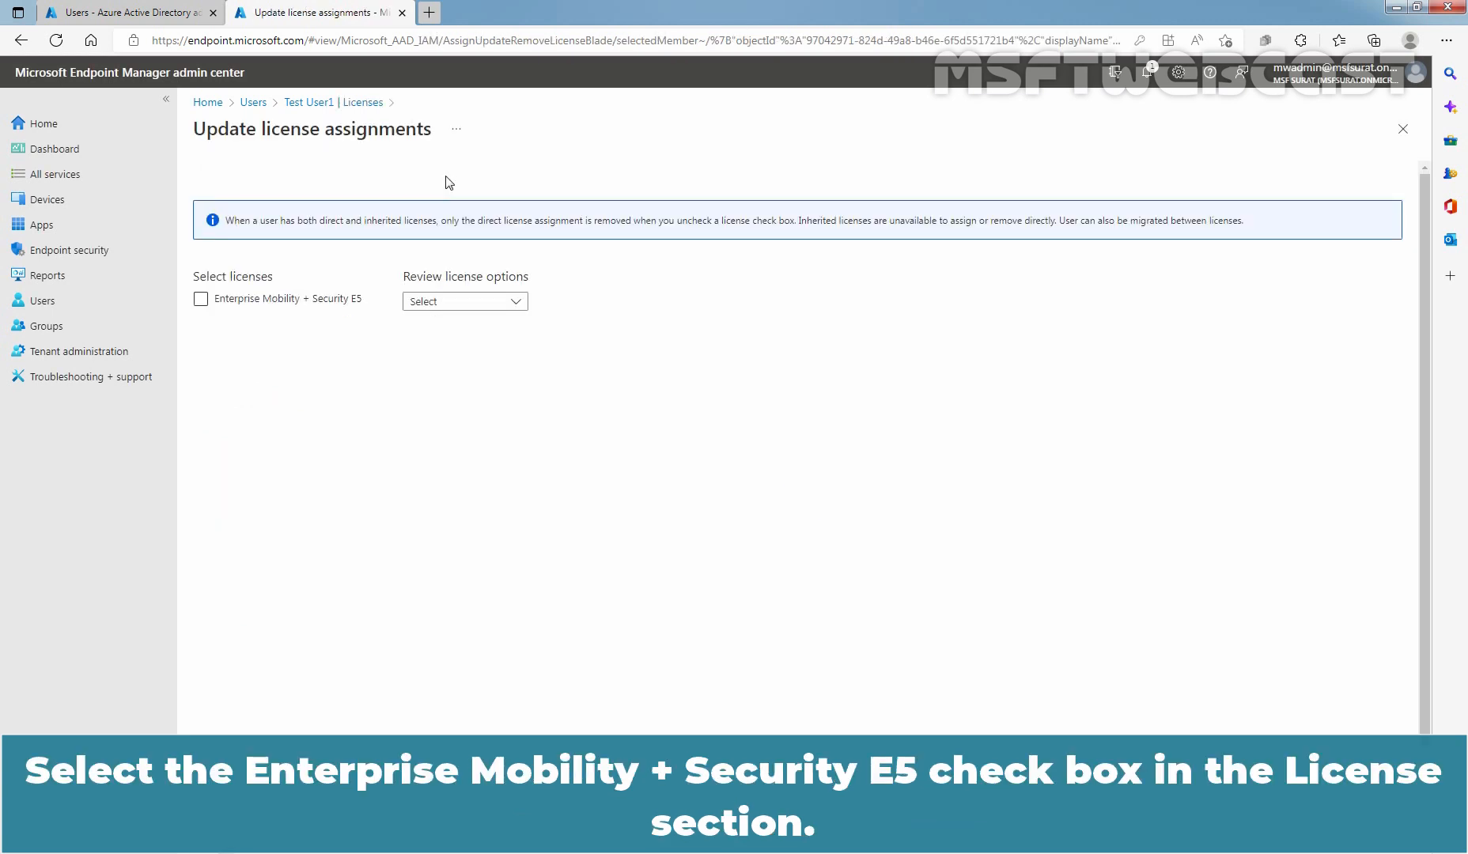
{"action": "left_click", "coordinate": [201, 298]}
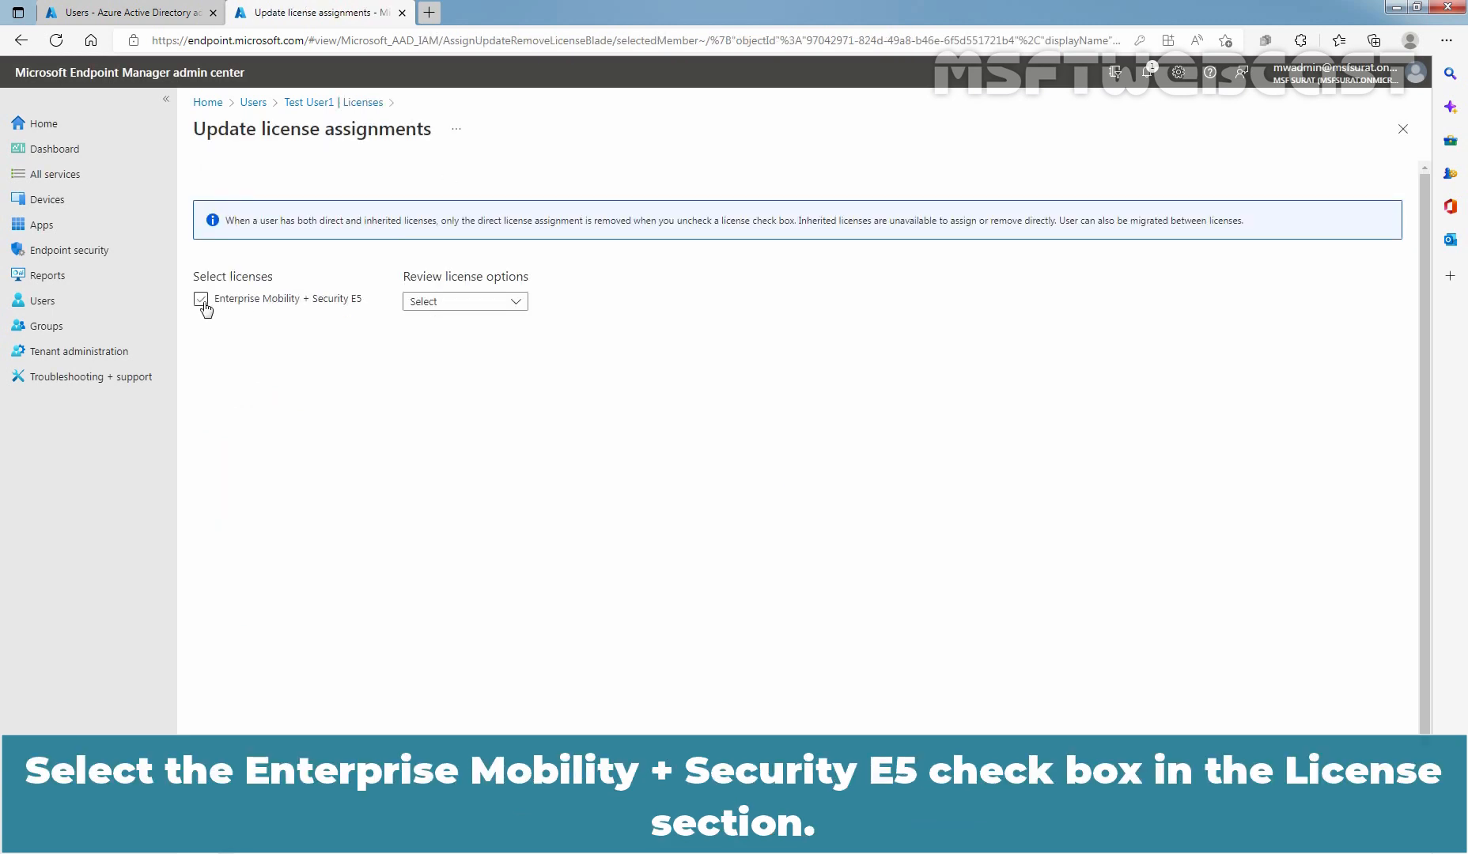
{"action": "left_click", "coordinate": [199, 299]}
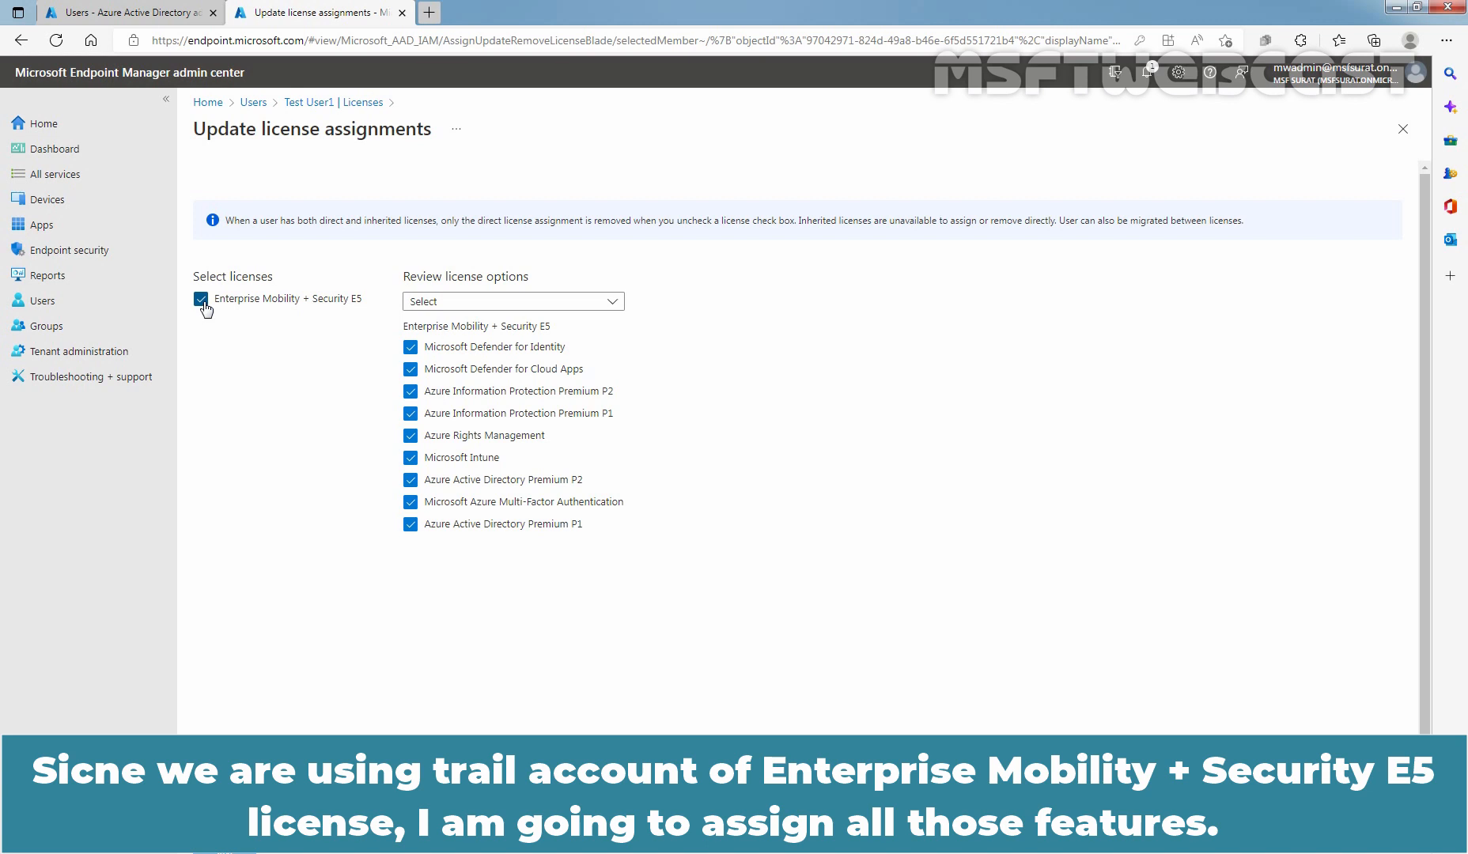
{"action": "mouse_move", "coordinate": [345, 593]}
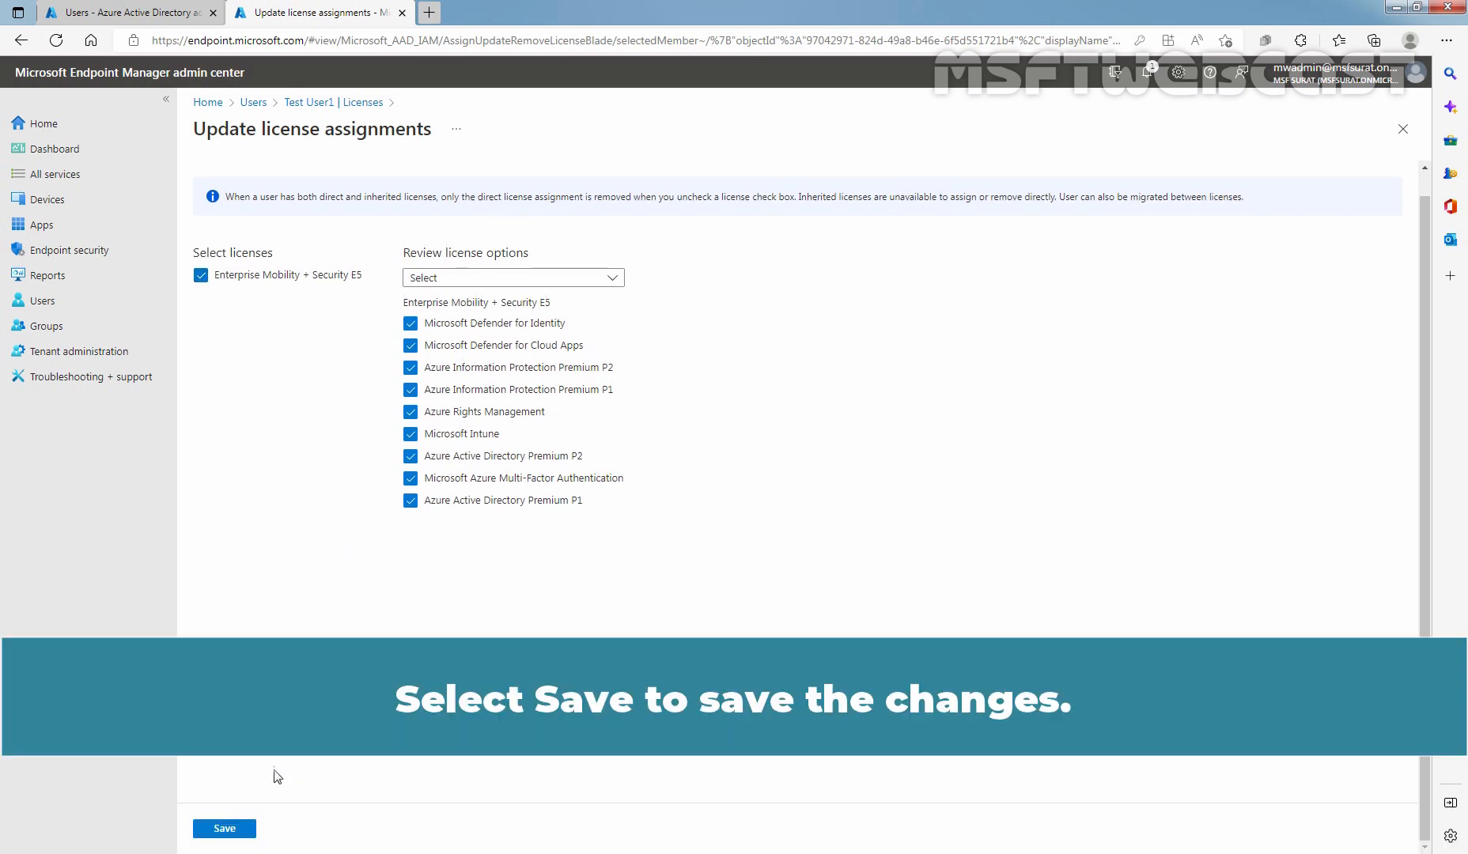
{"action": "left_click", "coordinate": [223, 827]}
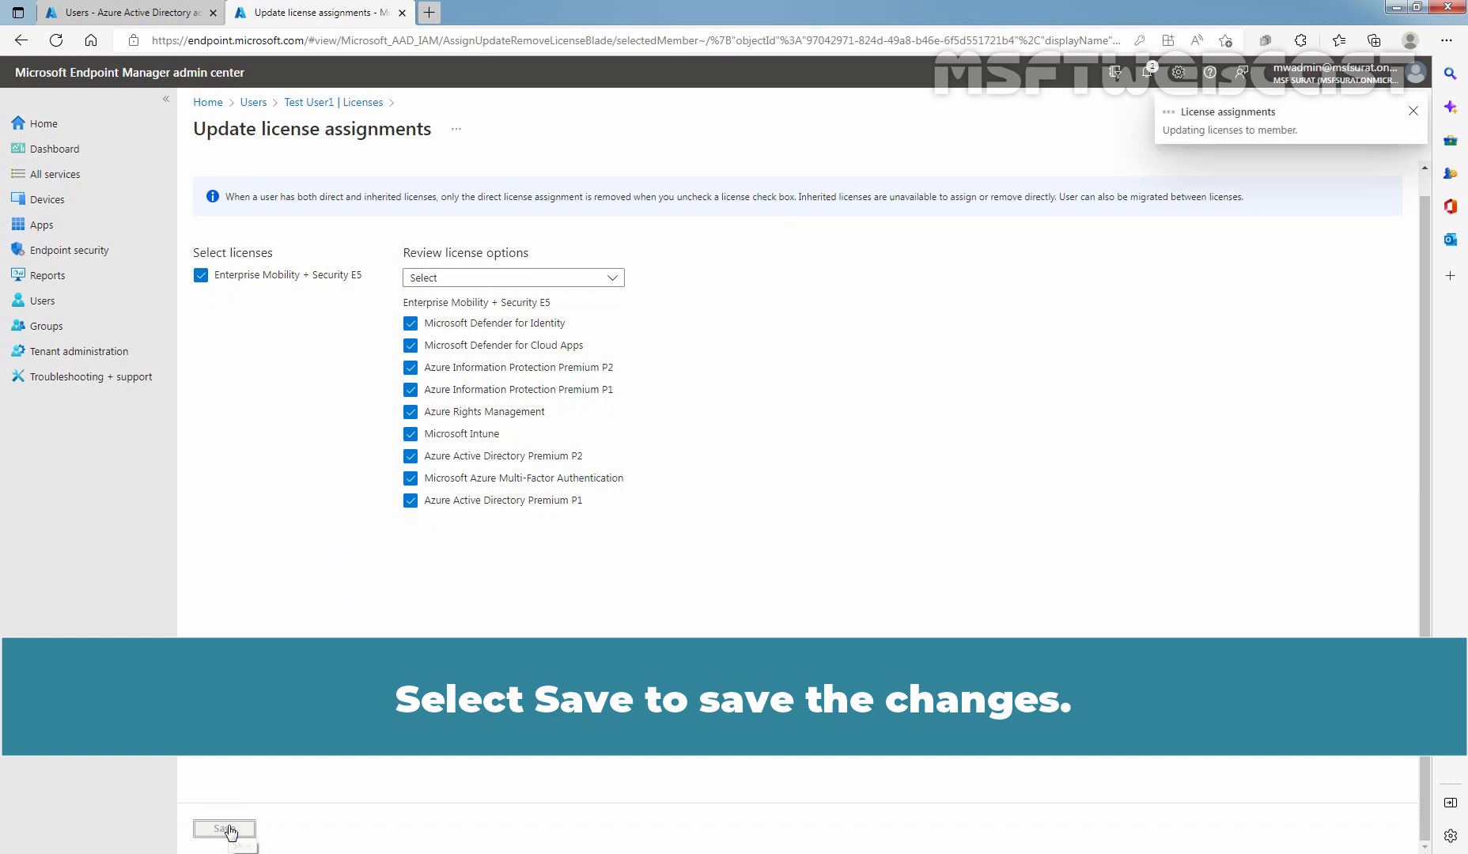
{"action": "left_click", "coordinate": [223, 829]}
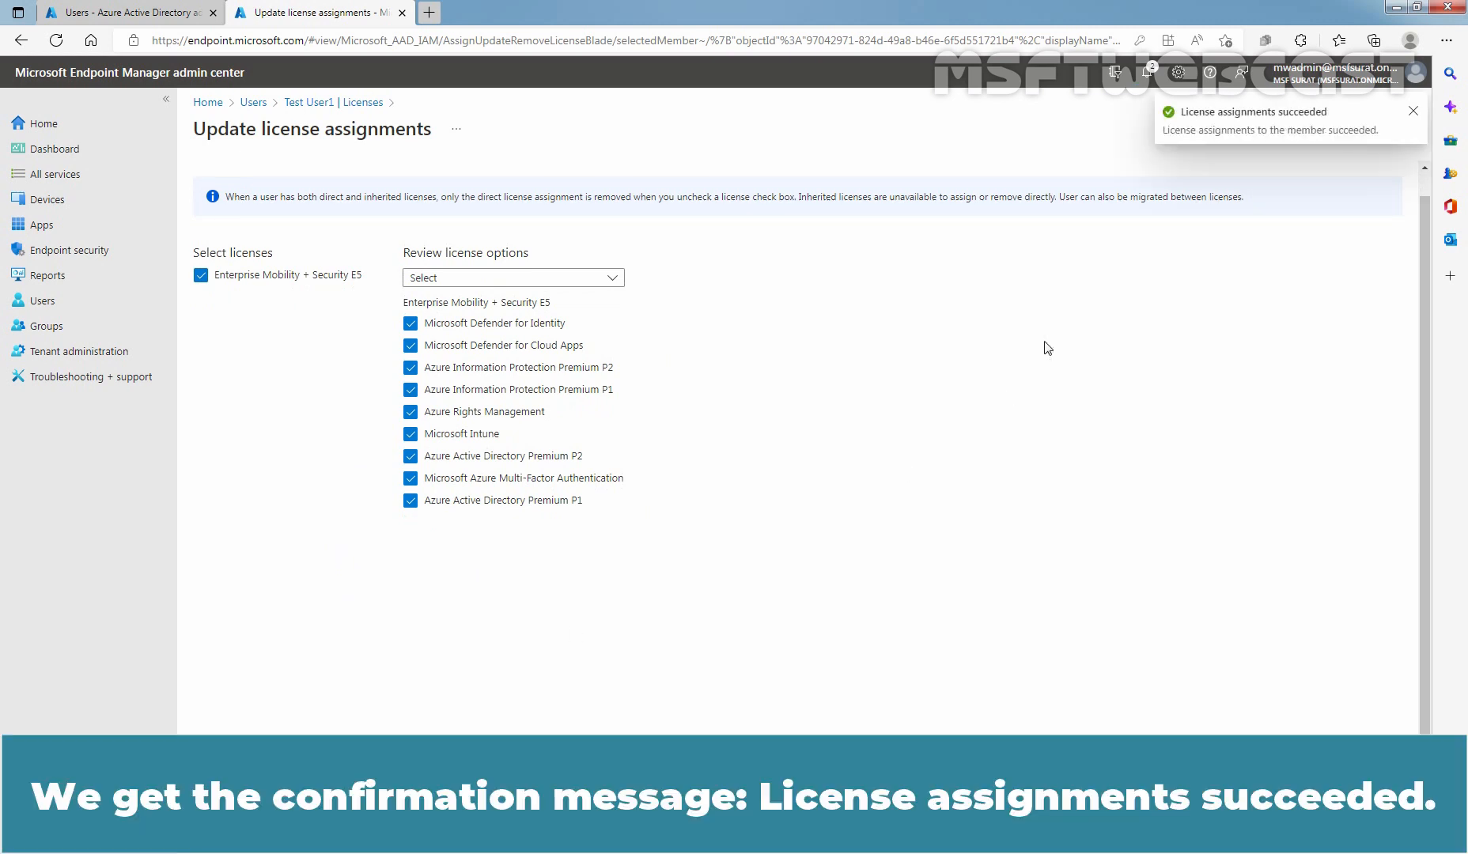
{"action": "mouse_move", "coordinate": [1220, 118]}
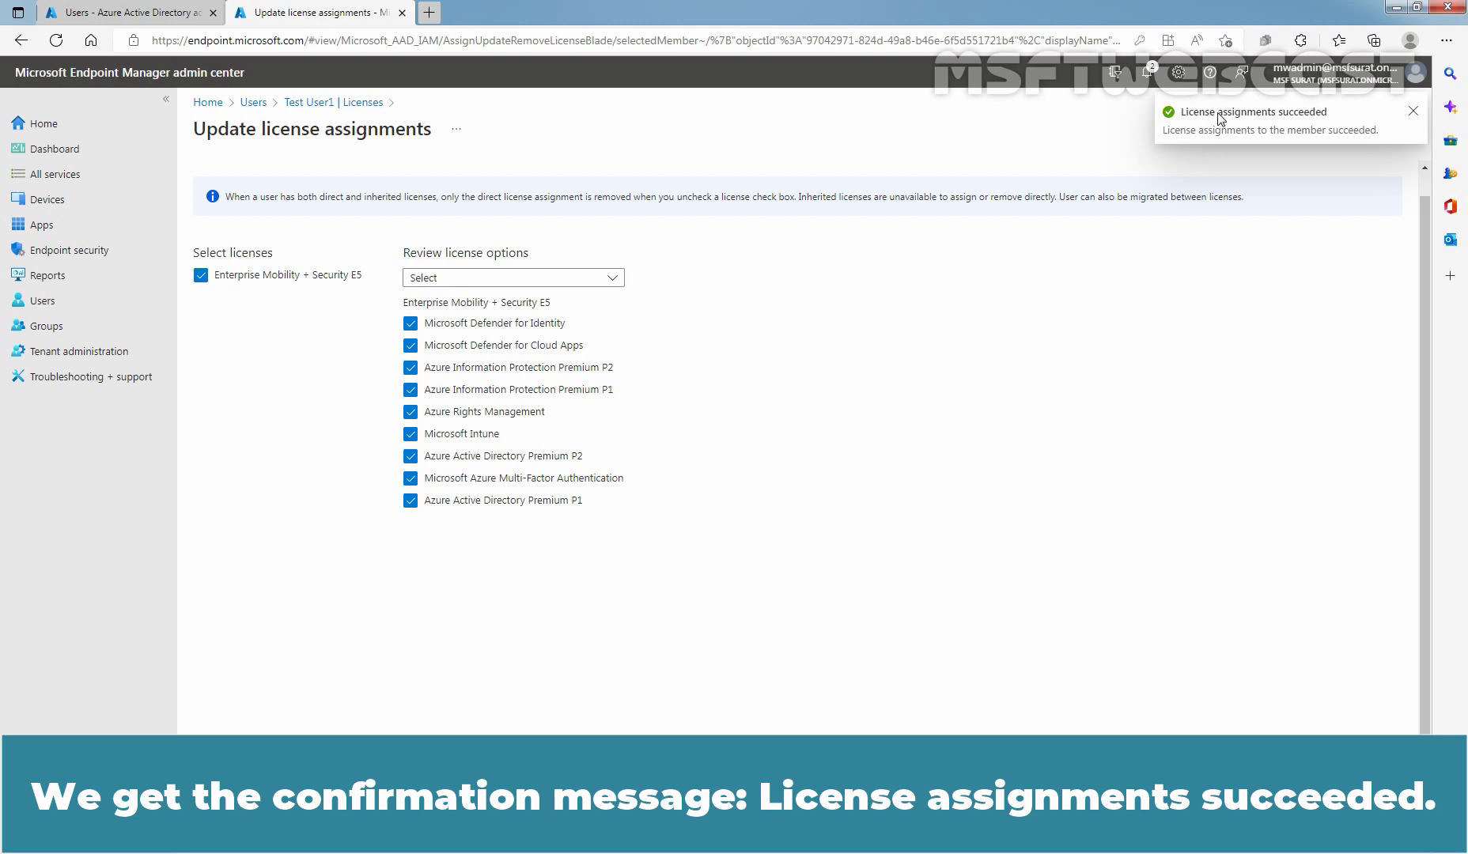
{"action": "mouse_move", "coordinate": [1078, 357]}
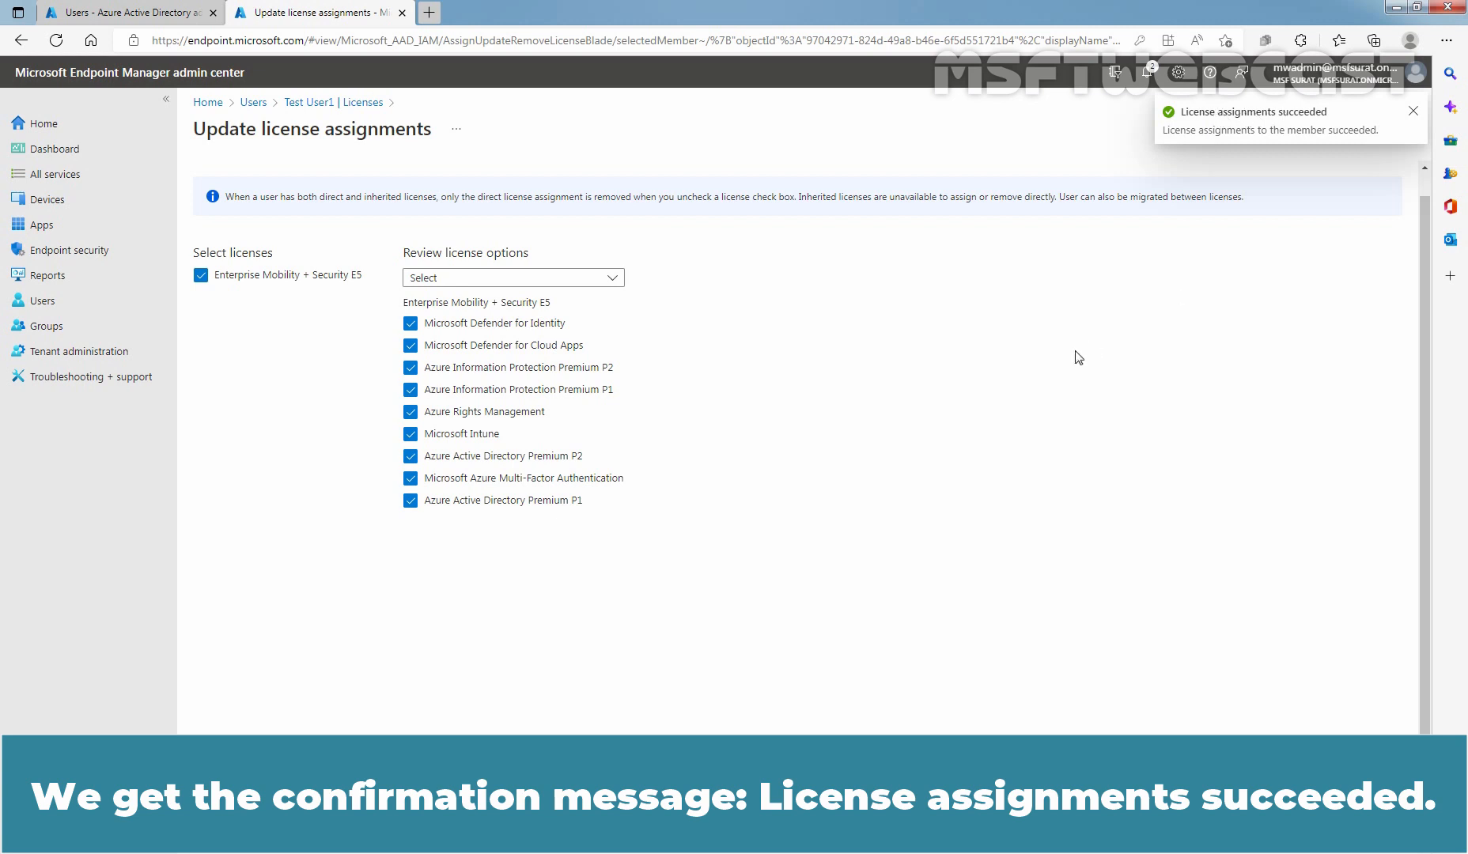
{"action": "mouse_move", "coordinate": [988, 491]}
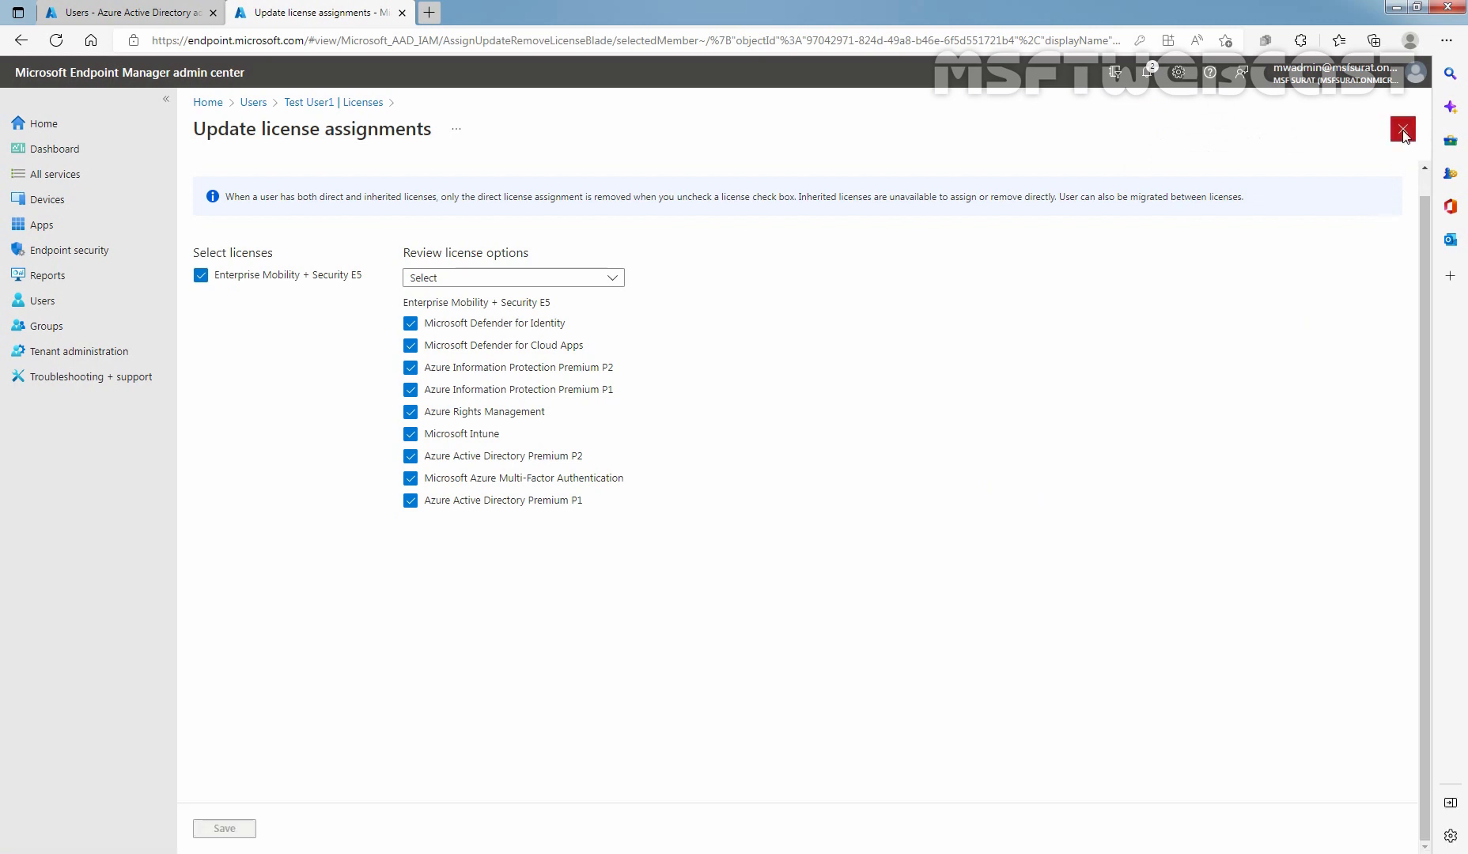
Leave the assignment blade and refresh until Enterprise Mobility + Security E5 shows Active, 9/9 services.
{"action": "left_click", "coordinate": [1402, 129]}
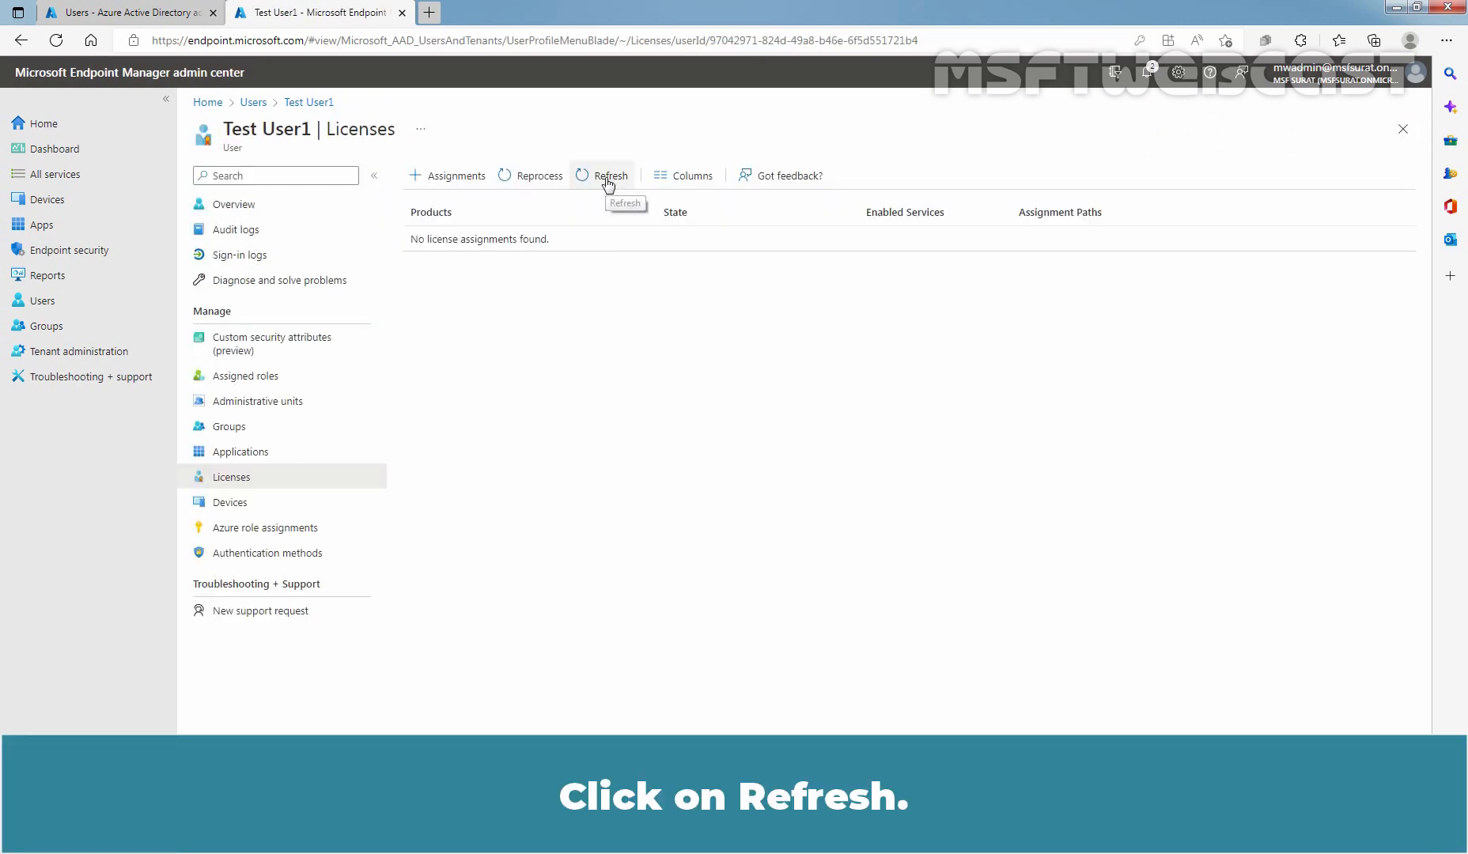
{"action": "left_click", "coordinate": [609, 176]}
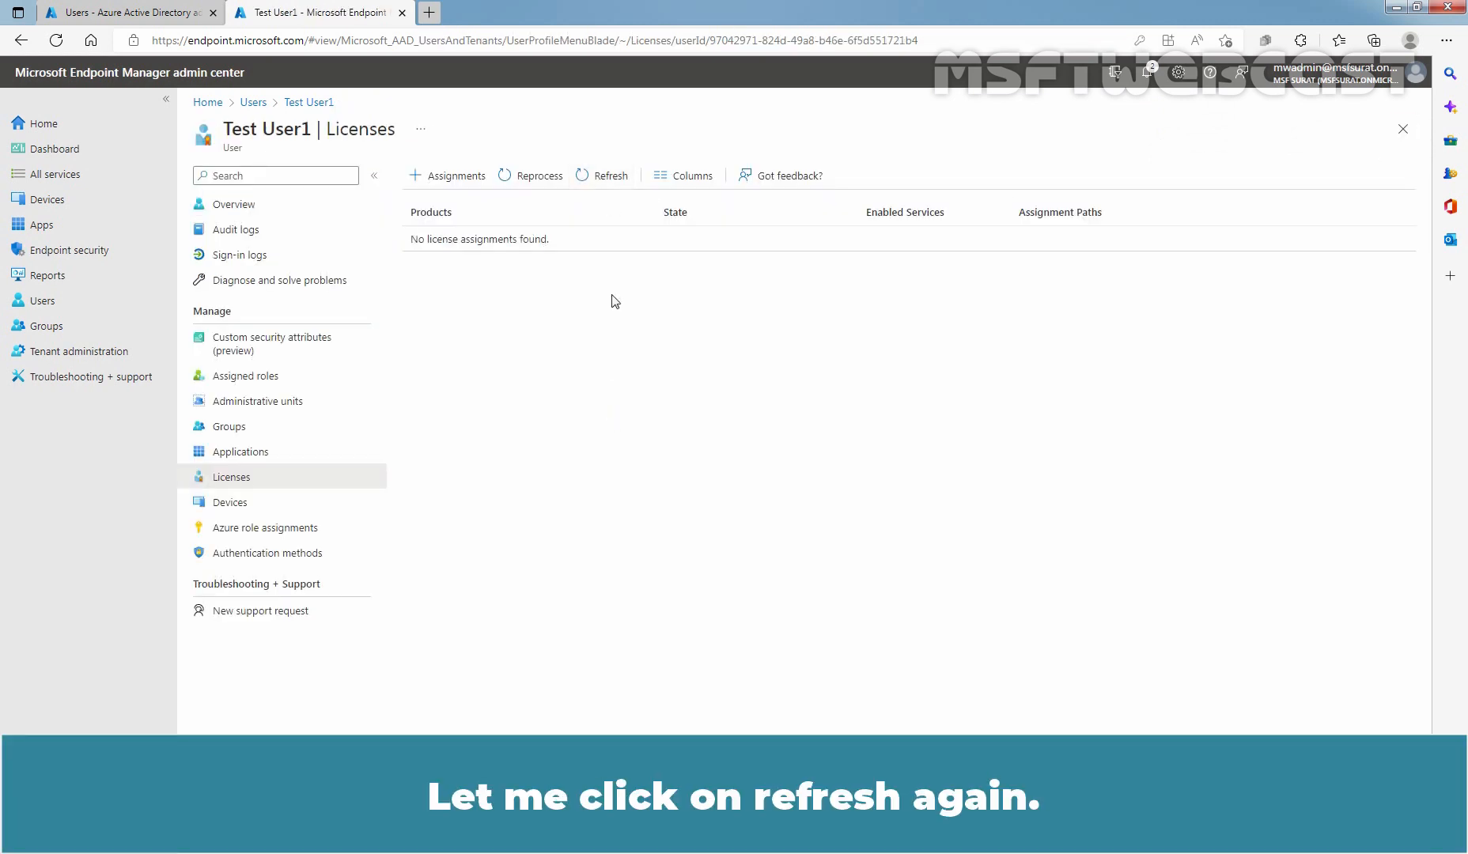
{"action": "left_click", "coordinate": [609, 175]}
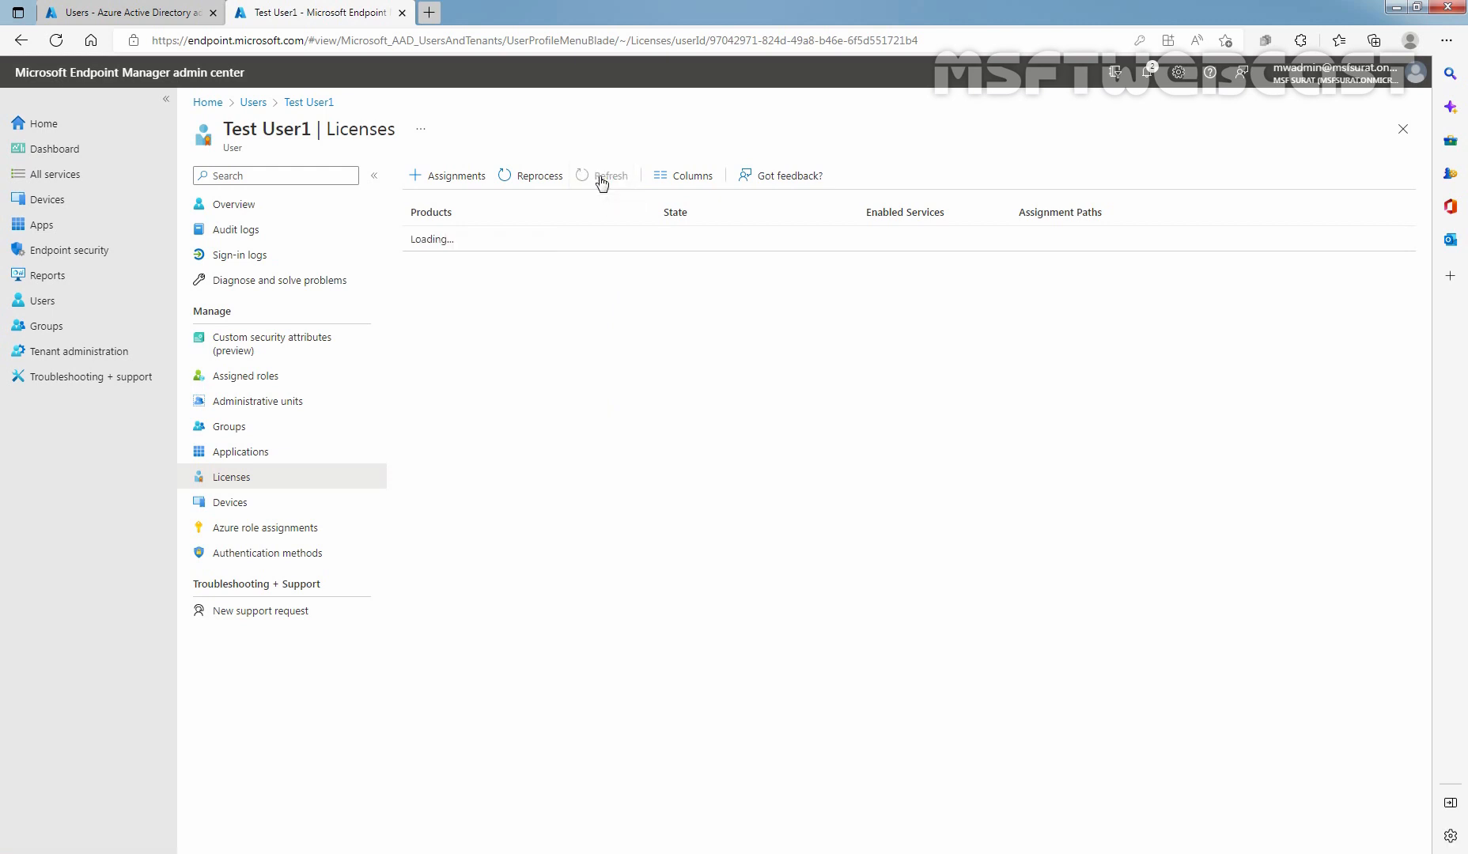
{"action": "left_click", "coordinate": [605, 175]}
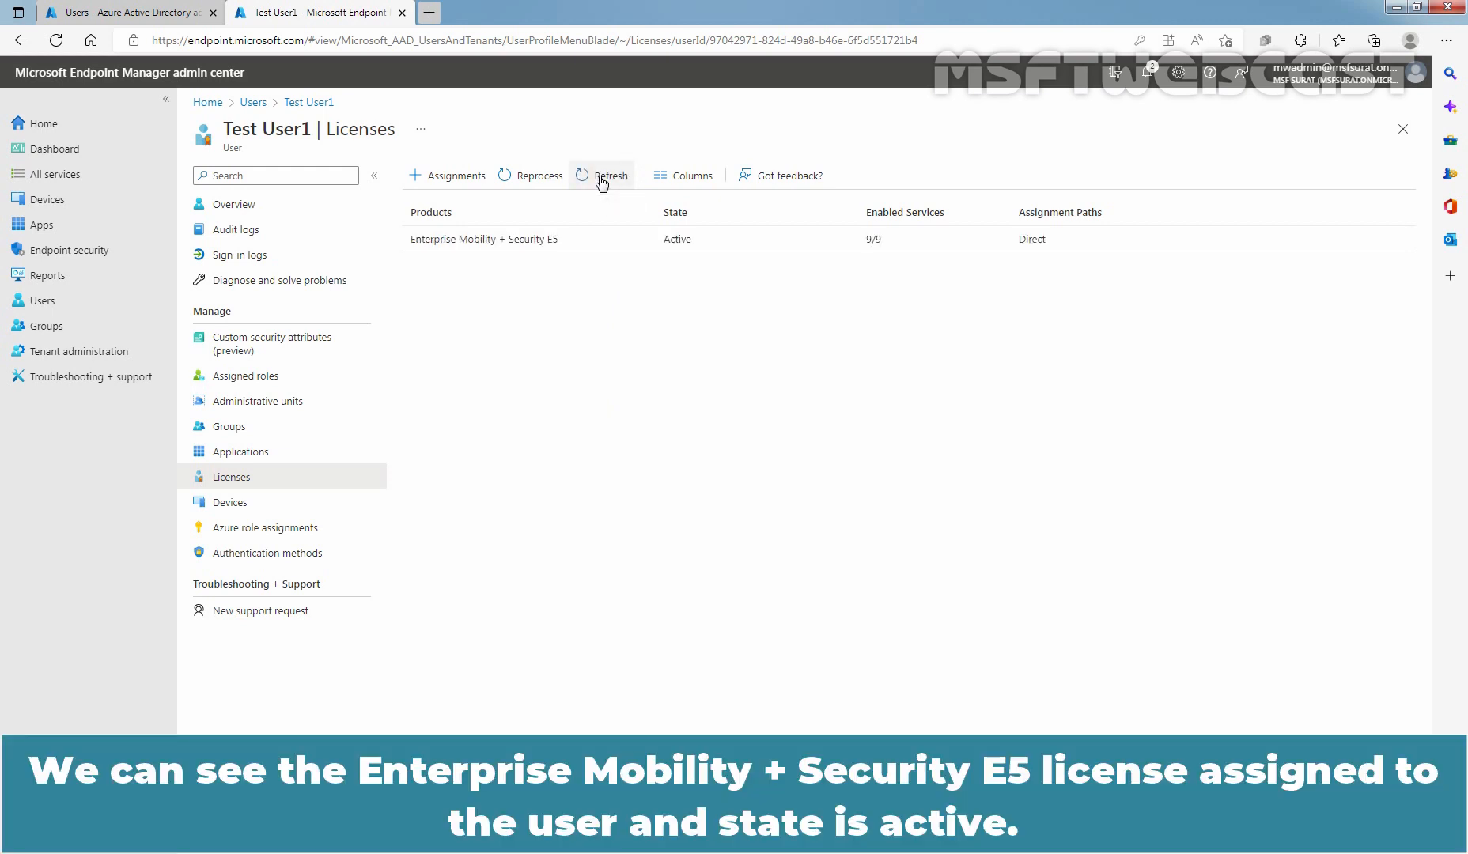